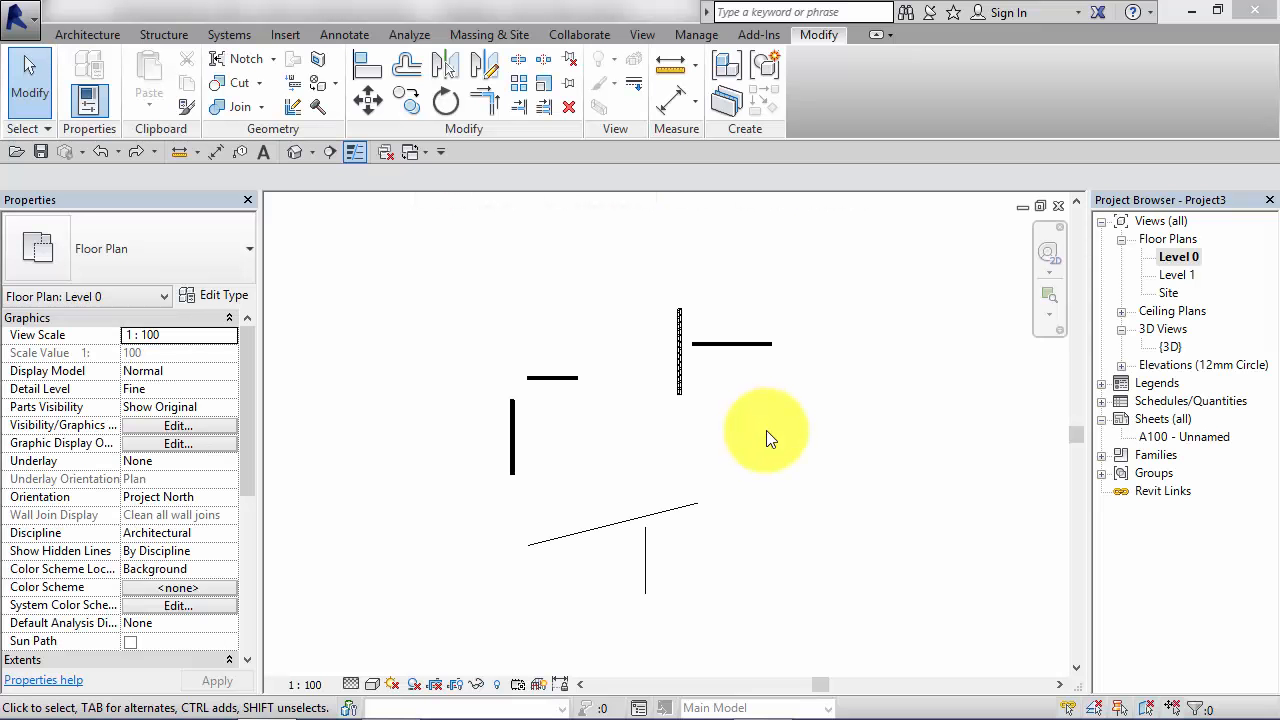
{"action": "mouse_move", "coordinate": [760, 445]}
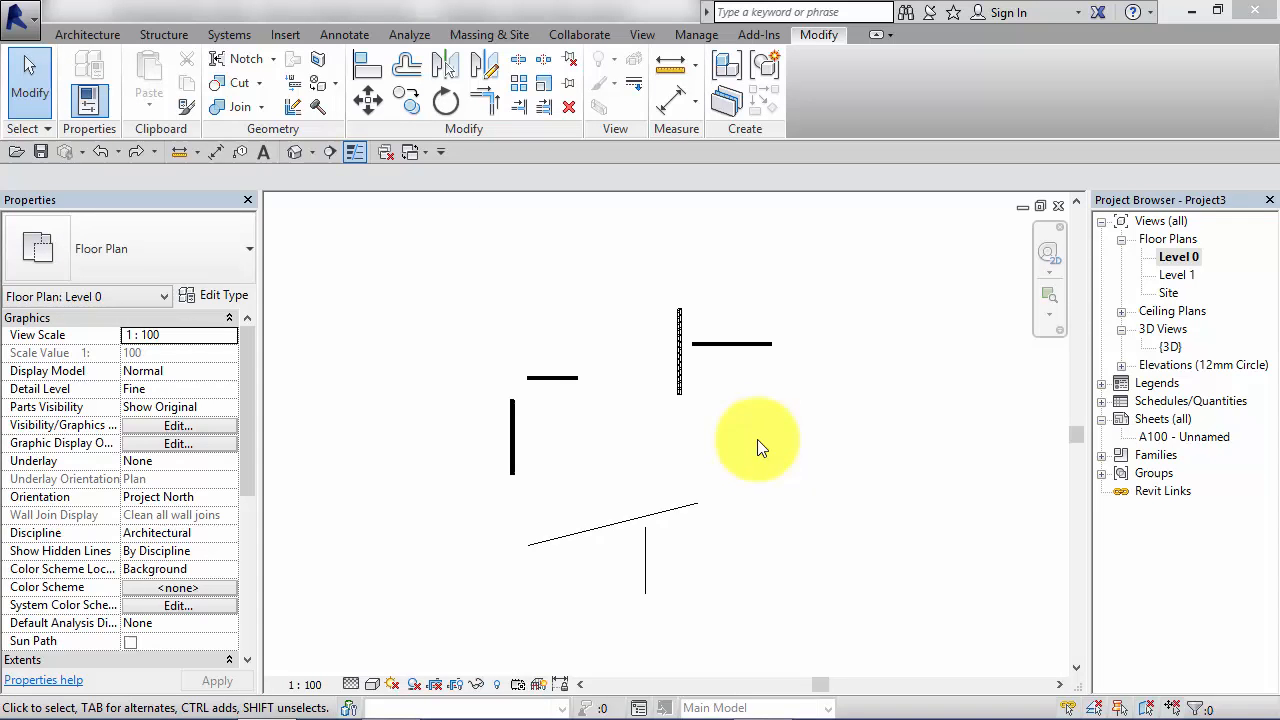
{"action": "mouse_move", "coordinate": [587, 273]}
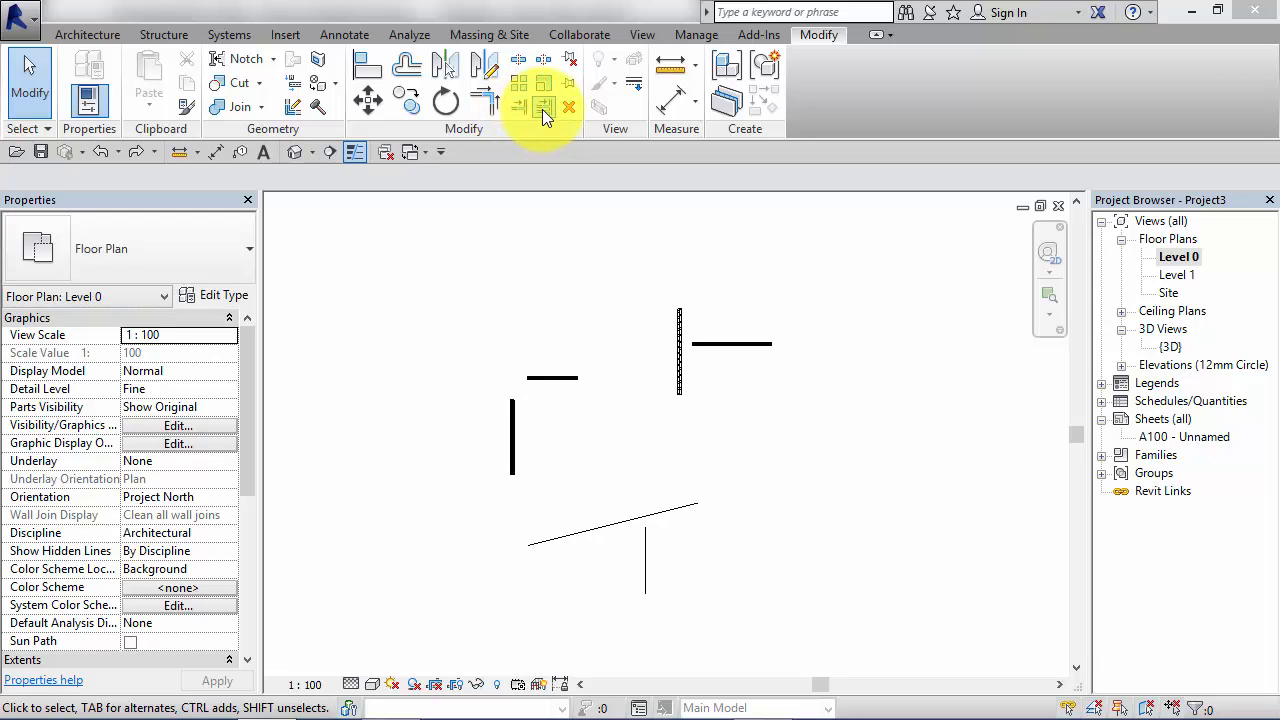
{"action": "mouse_move", "coordinate": [515, 140]}
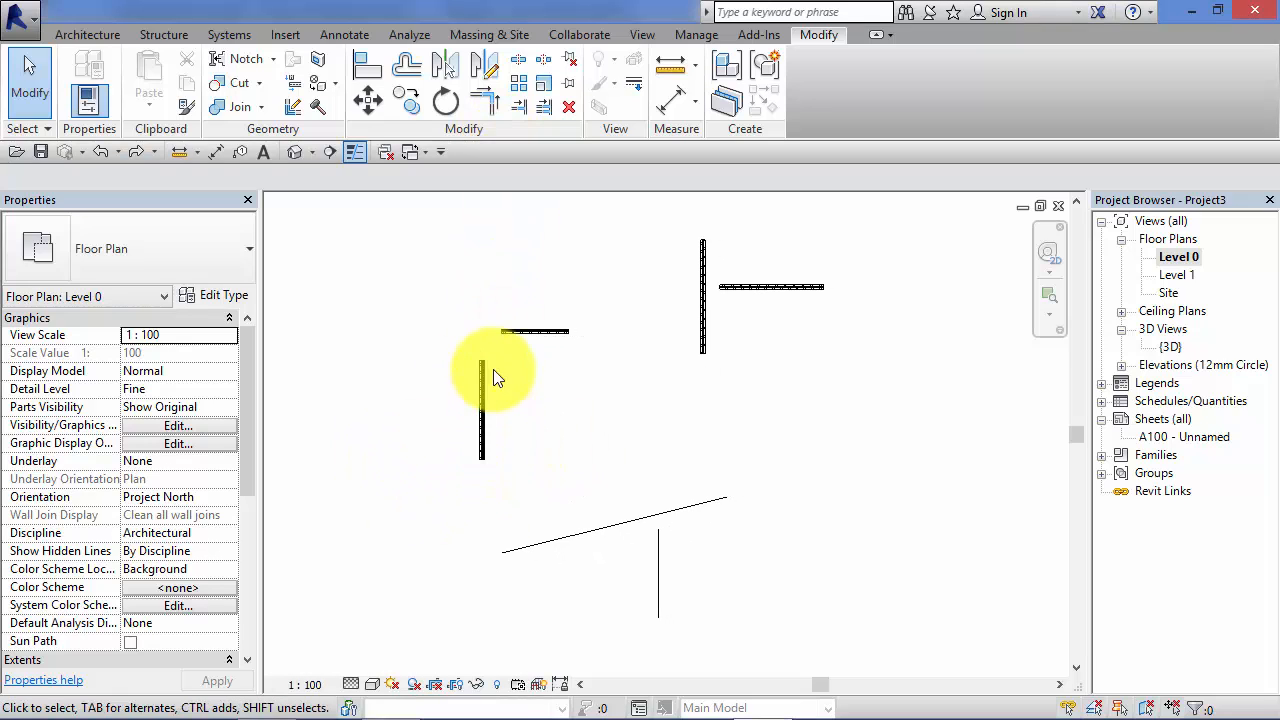
{"action": "mouse_move", "coordinate": [620, 545]}
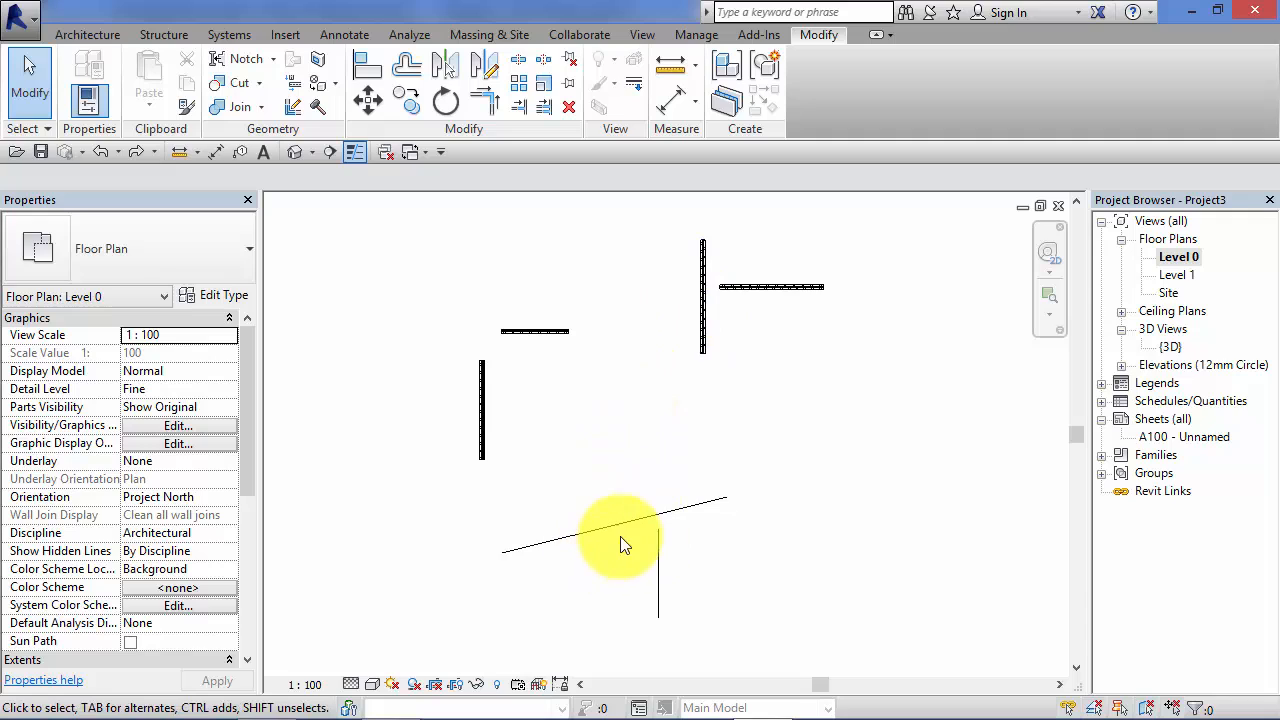
{"action": "mouse_move", "coordinate": [635, 495]}
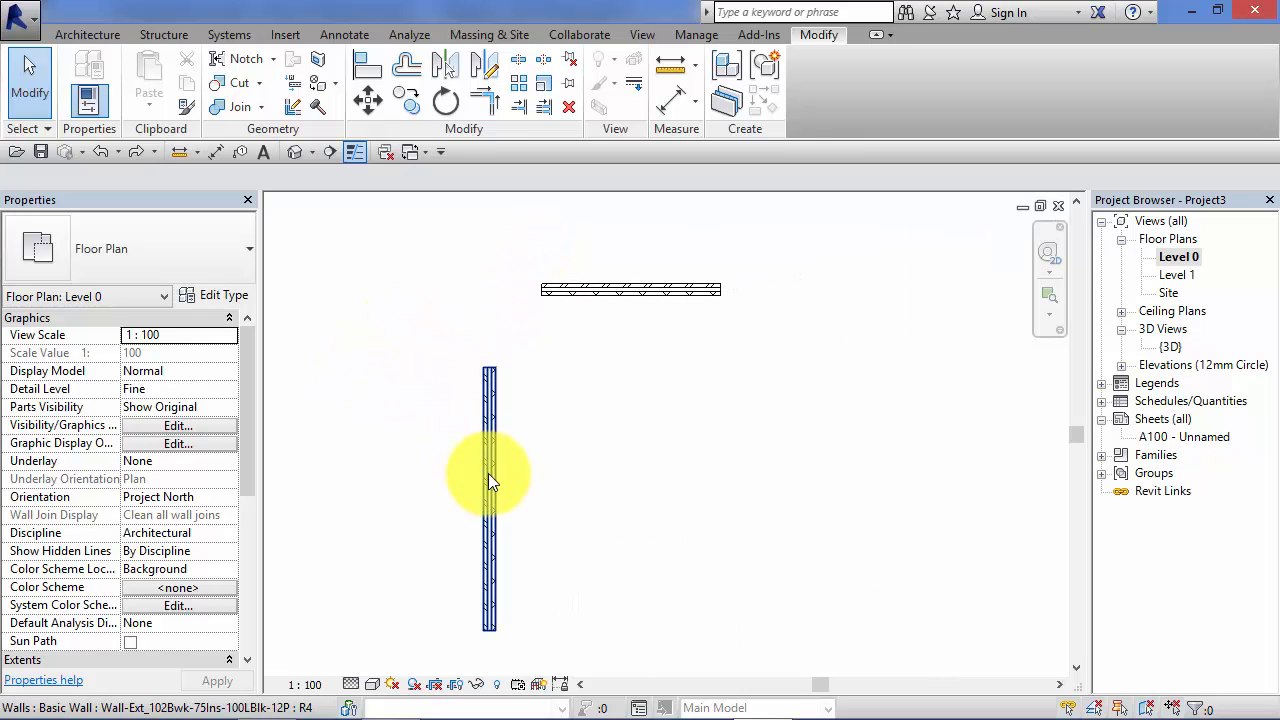
- Select the vertical wall and start Trim/Extend to Corner
{"action": "left_click", "coordinate": [505, 280]}
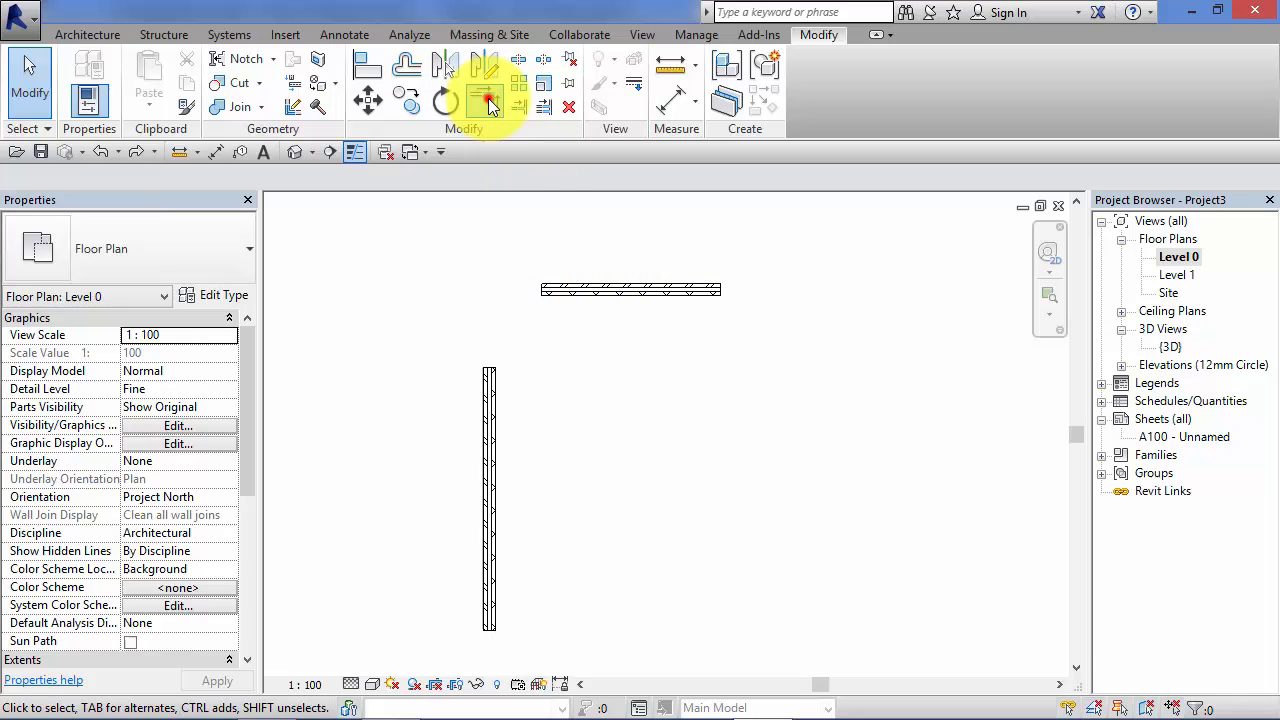
{"action": "left_click", "coordinate": [485, 100]}
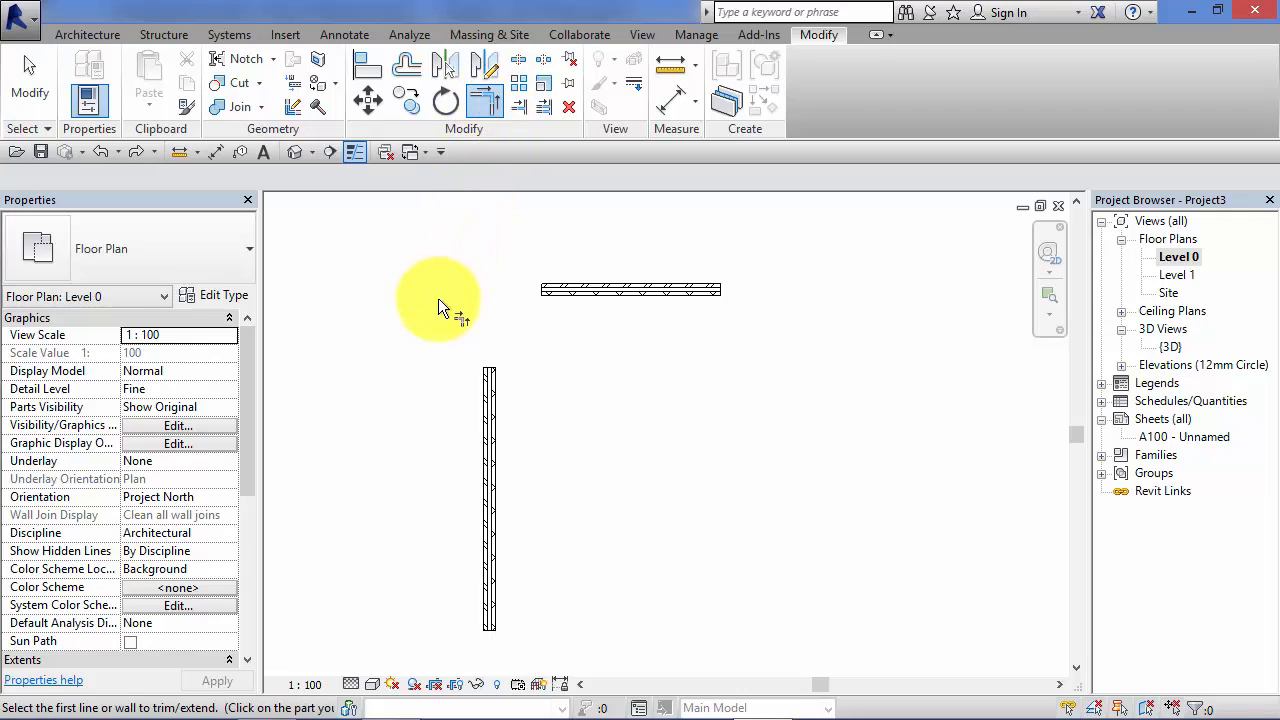
{"action": "mouse_move", "coordinate": [547, 352]}
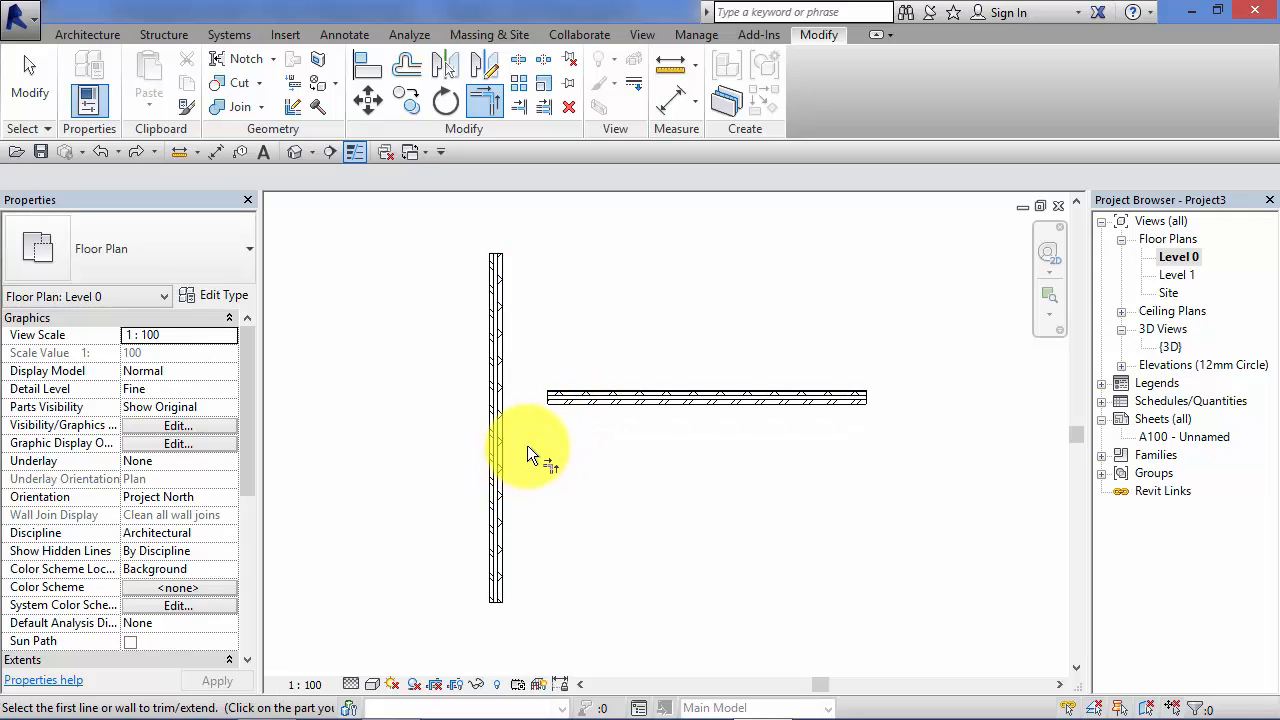
{"action": "mouse_move", "coordinate": [535, 362]}
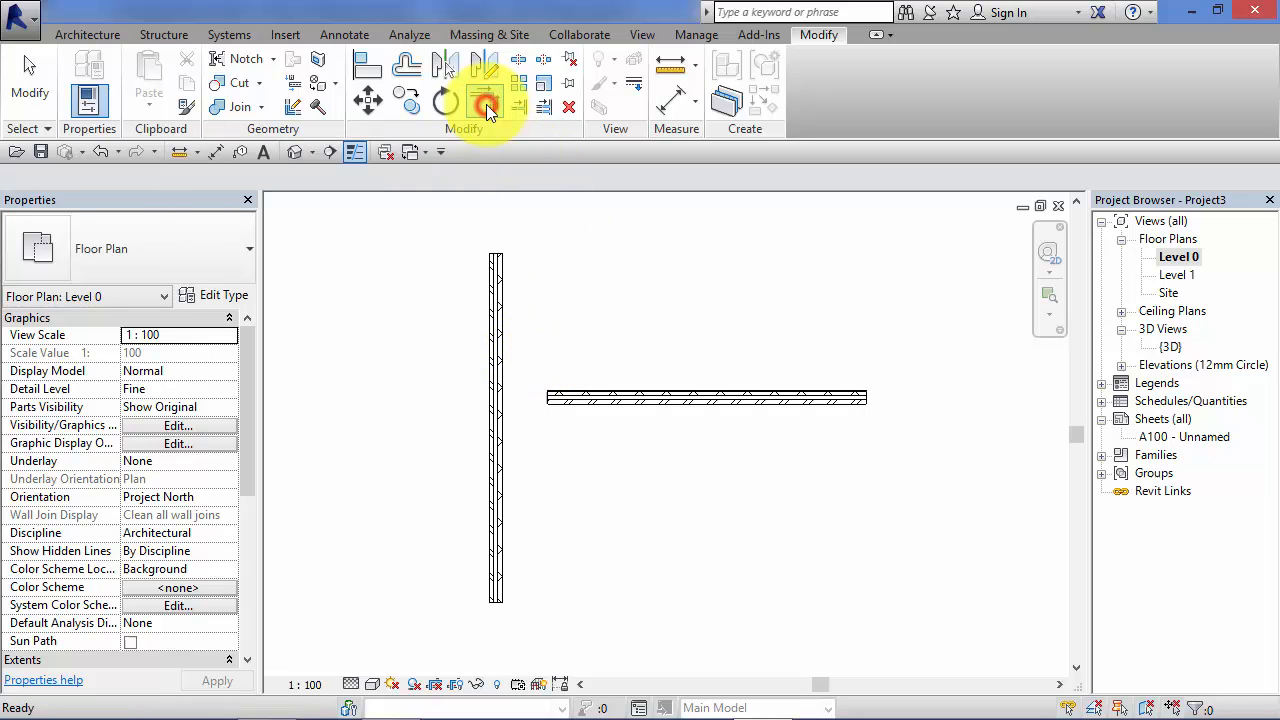
- Trim/extend the vertical wall and the horizontal wall into an L-shaped corner
{"action": "left_click", "coordinate": [485, 100]}
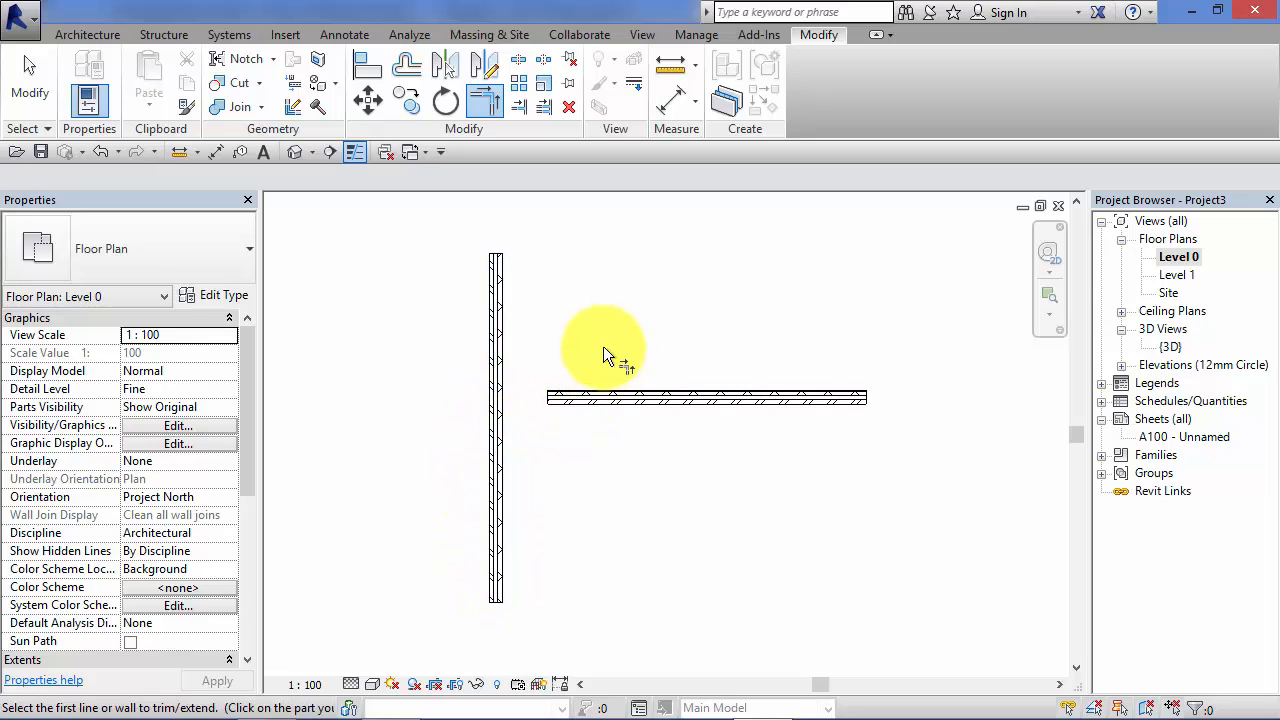
{"action": "mouse_move", "coordinate": [520, 415]}
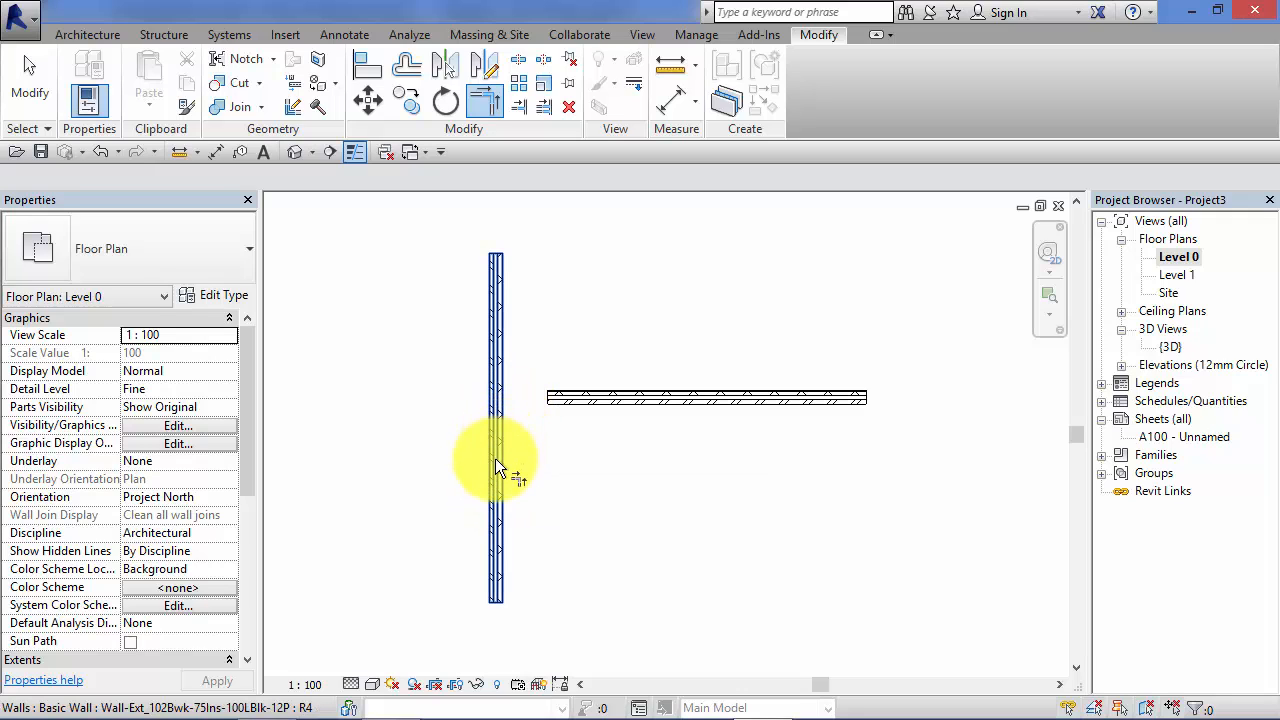
{"action": "mouse_move", "coordinate": [495, 435]}
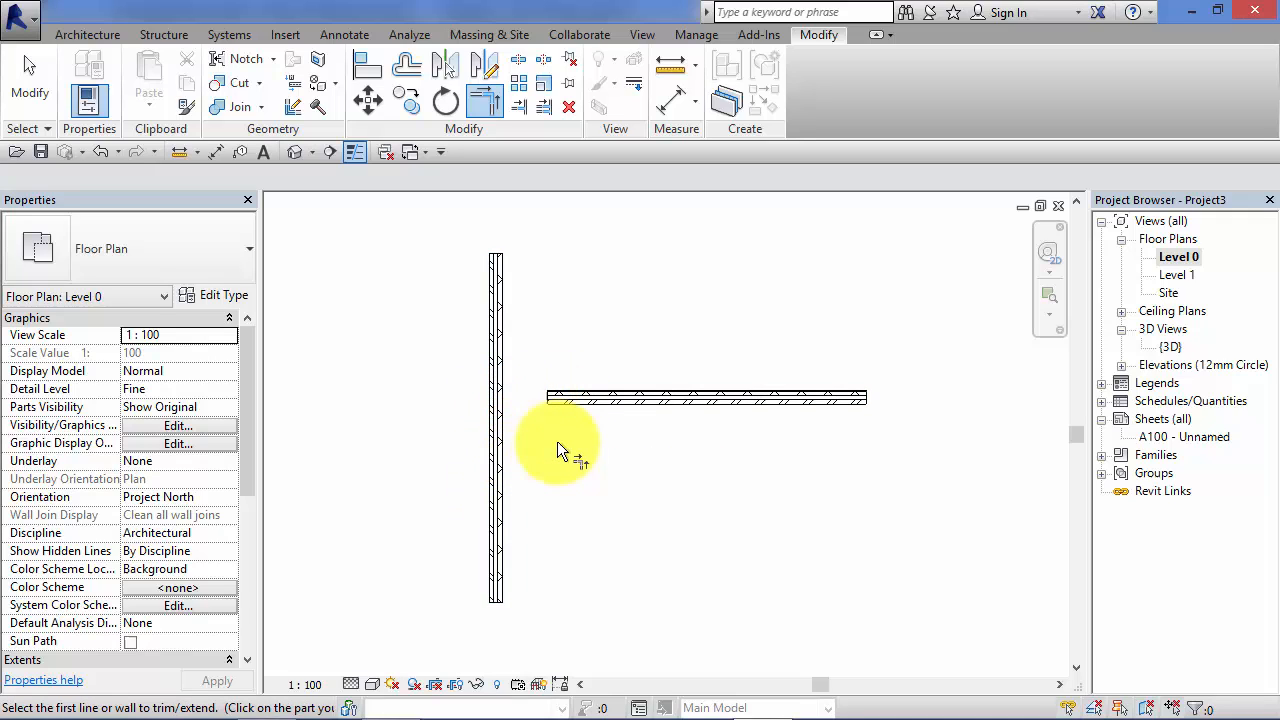
{"action": "left_click", "coordinate": [495, 480]}
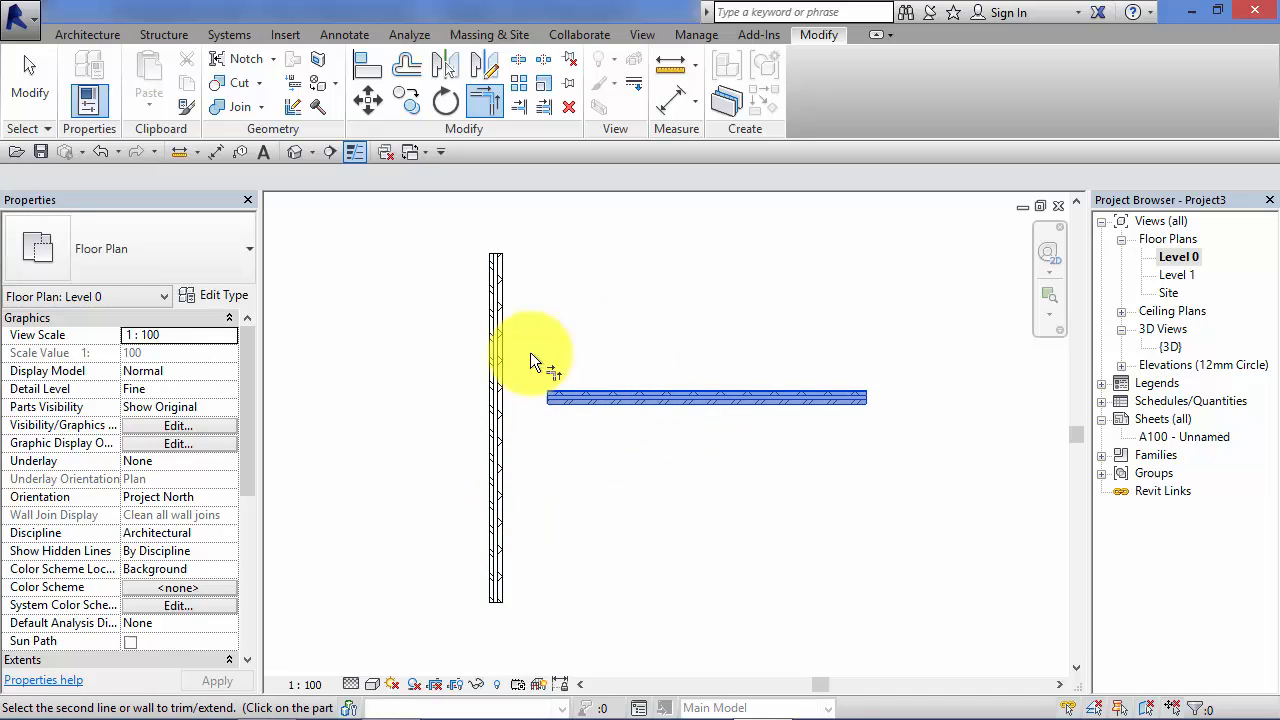
{"action": "left_click", "coordinate": [520, 397]}
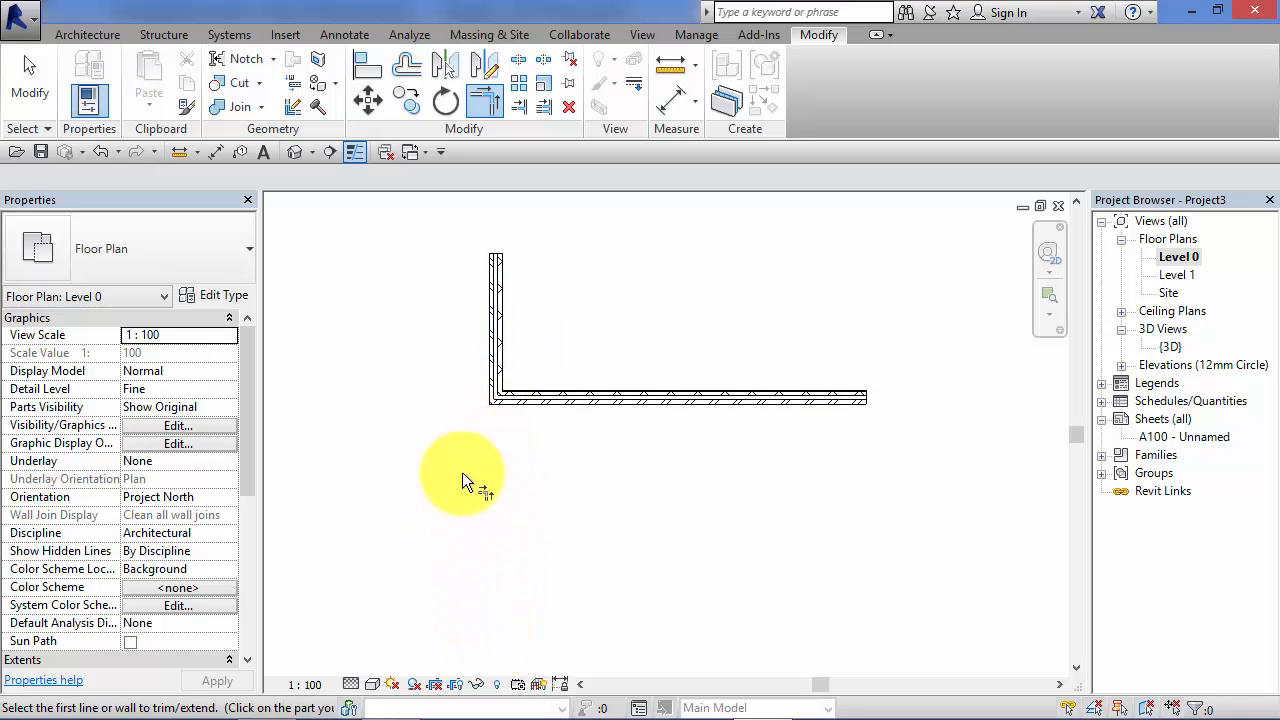
{"action": "mouse_move", "coordinate": [100, 152]}
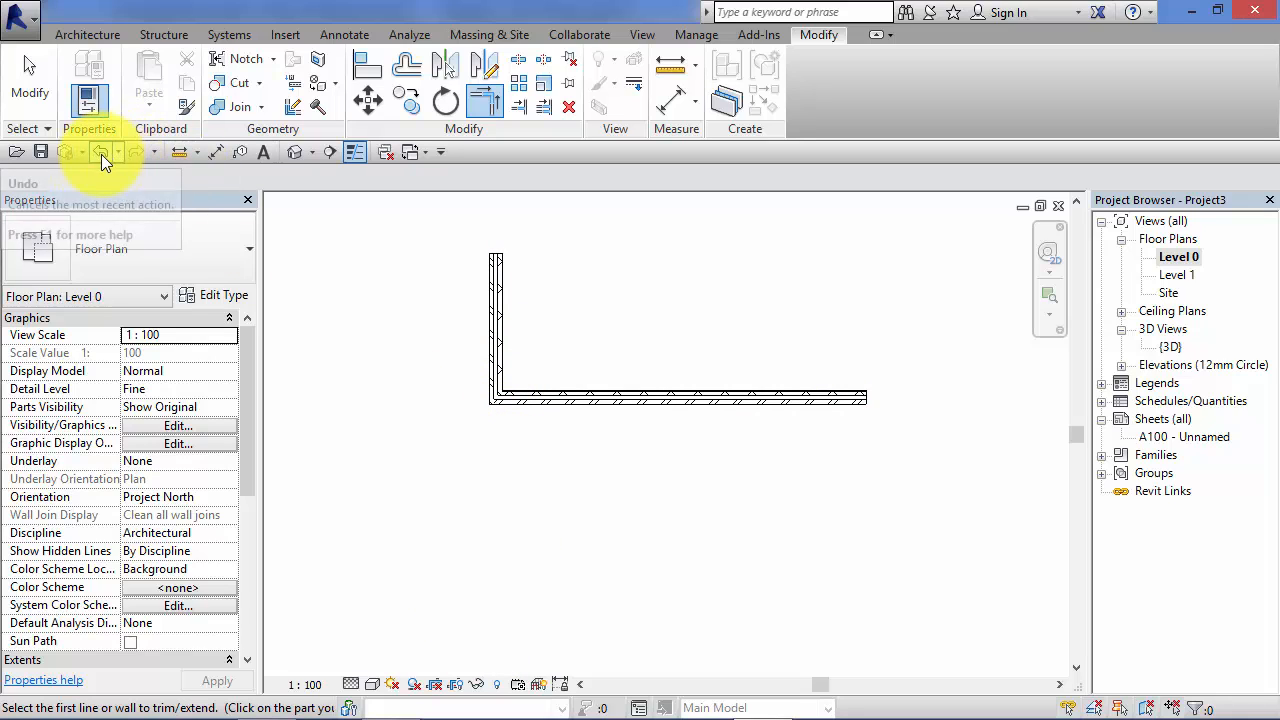
- Undo the corner, then rejoin horizontal and vertical walls keeping the vertical wall's lower part
{"action": "left_click", "coordinate": [99, 151]}
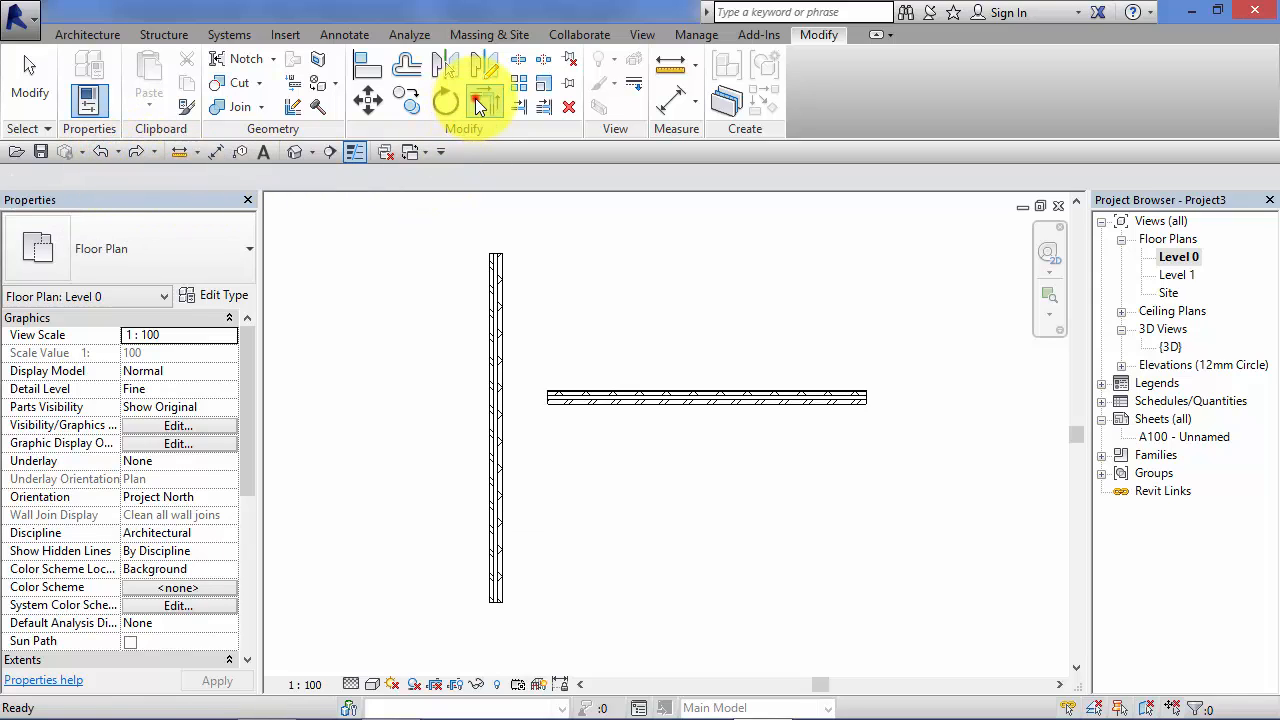
{"action": "left_click", "coordinate": [485, 97]}
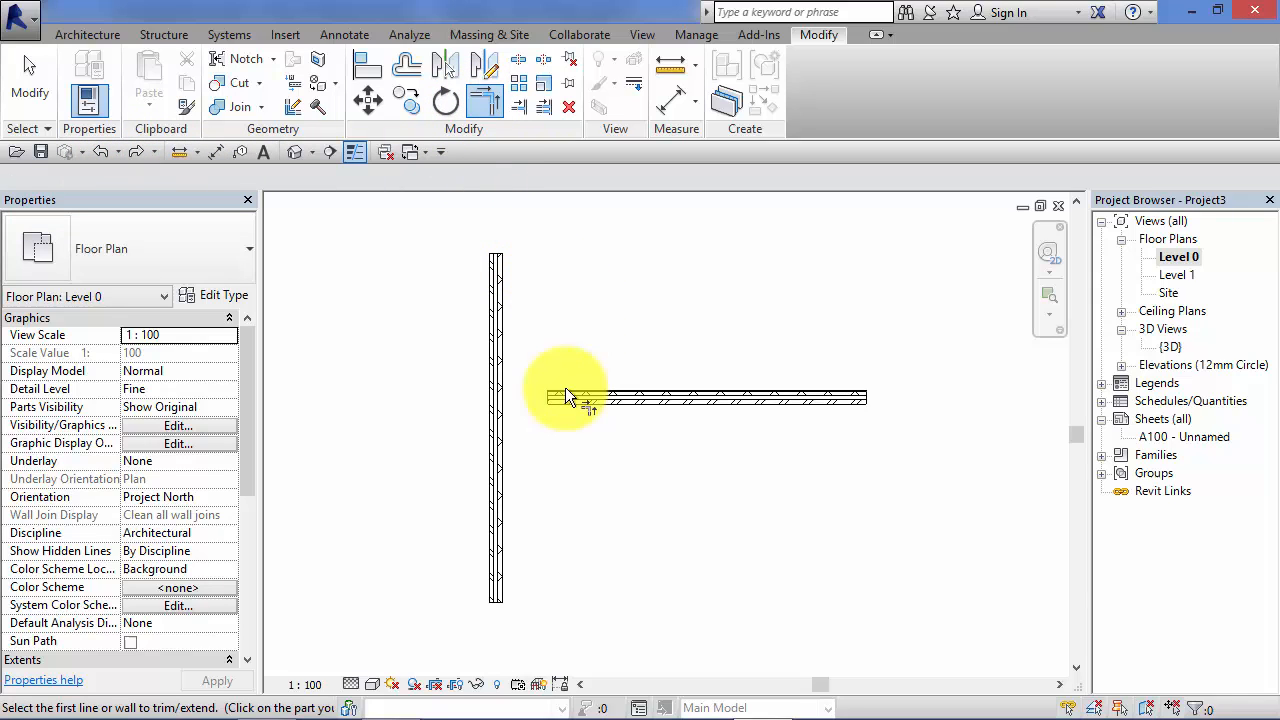
{"action": "left_click", "coordinate": [497, 420]}
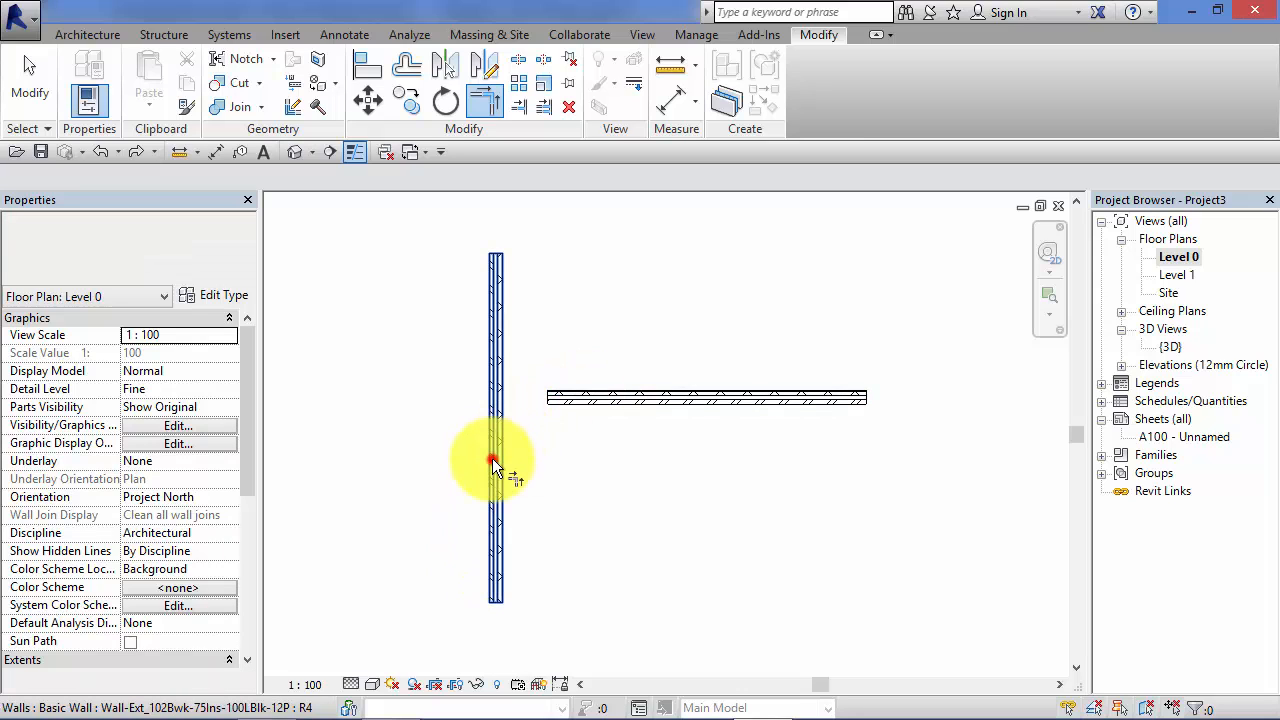
{"action": "left_click", "coordinate": [560, 405]}
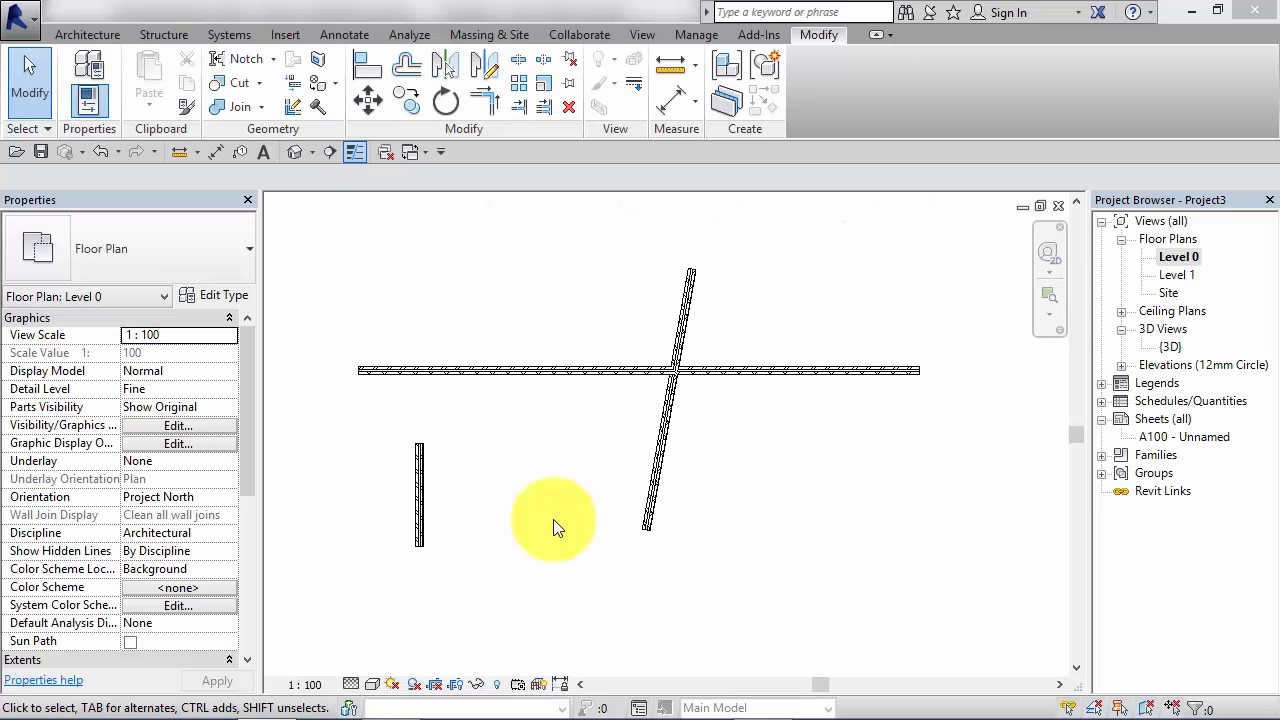
{"action": "mouse_move", "coordinate": [518, 130]}
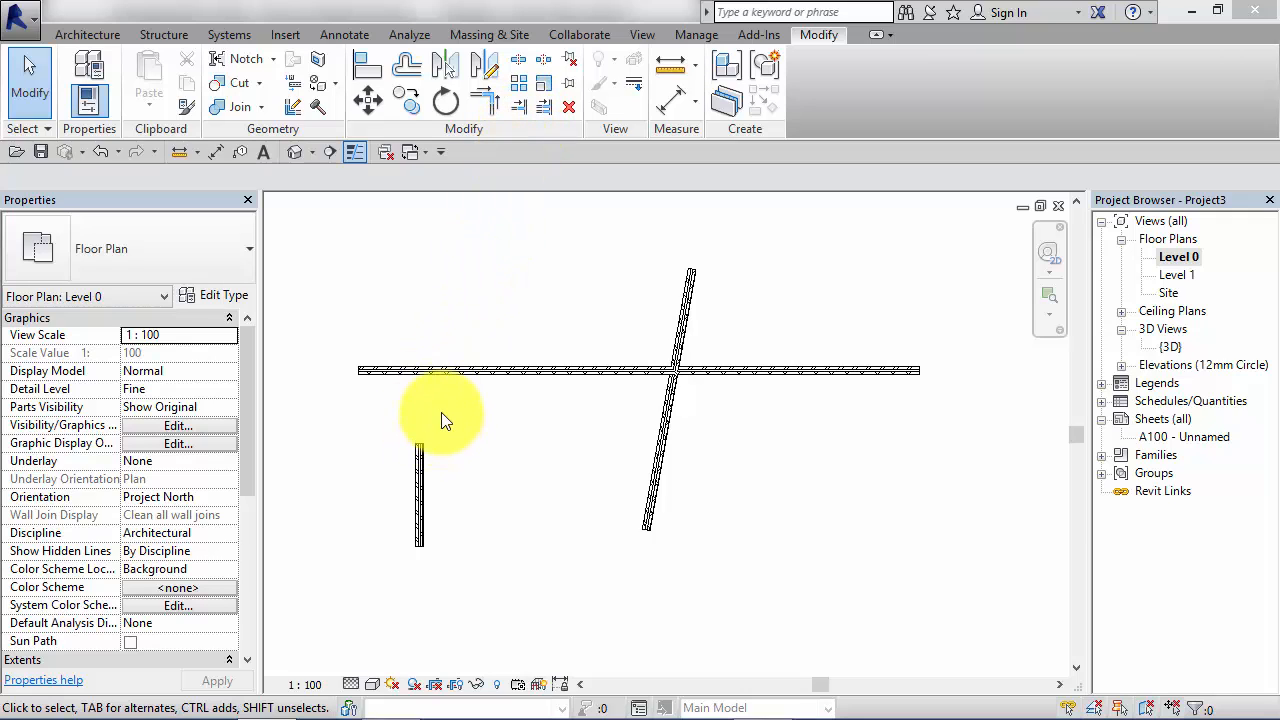
{"action": "mouse_move", "coordinate": [480, 375]}
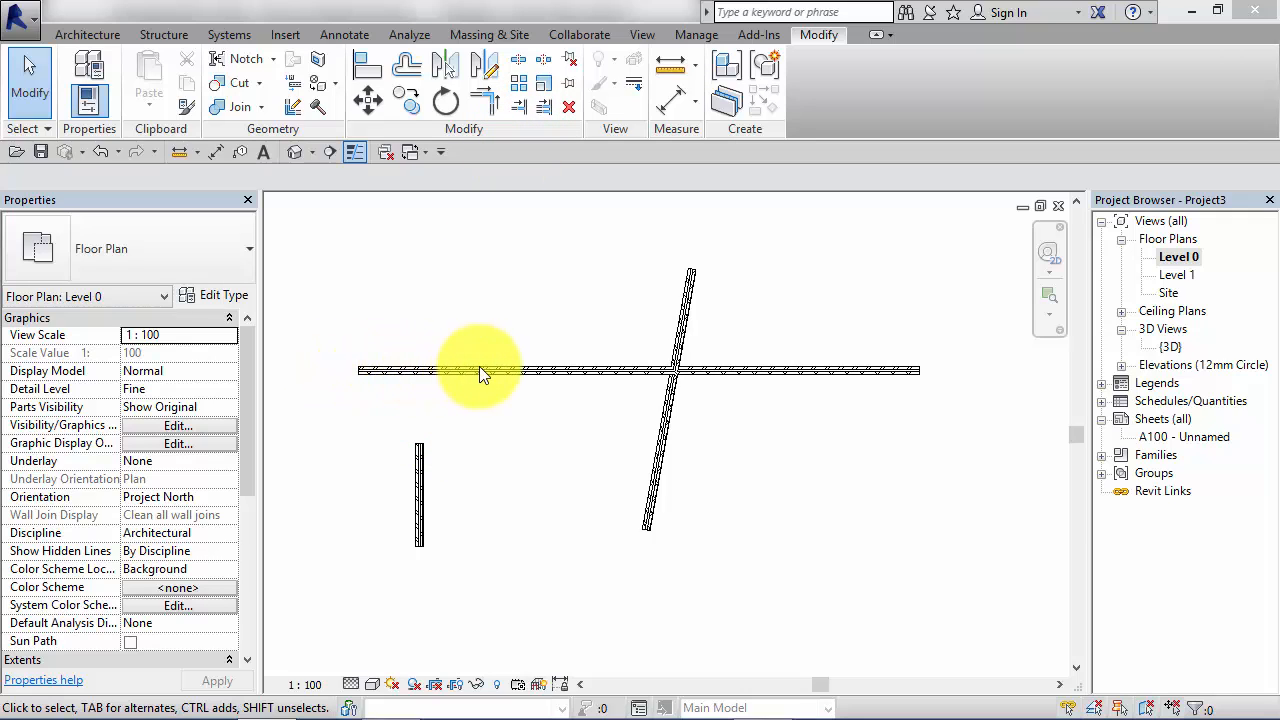
{"action": "mouse_move", "coordinate": [415, 485]}
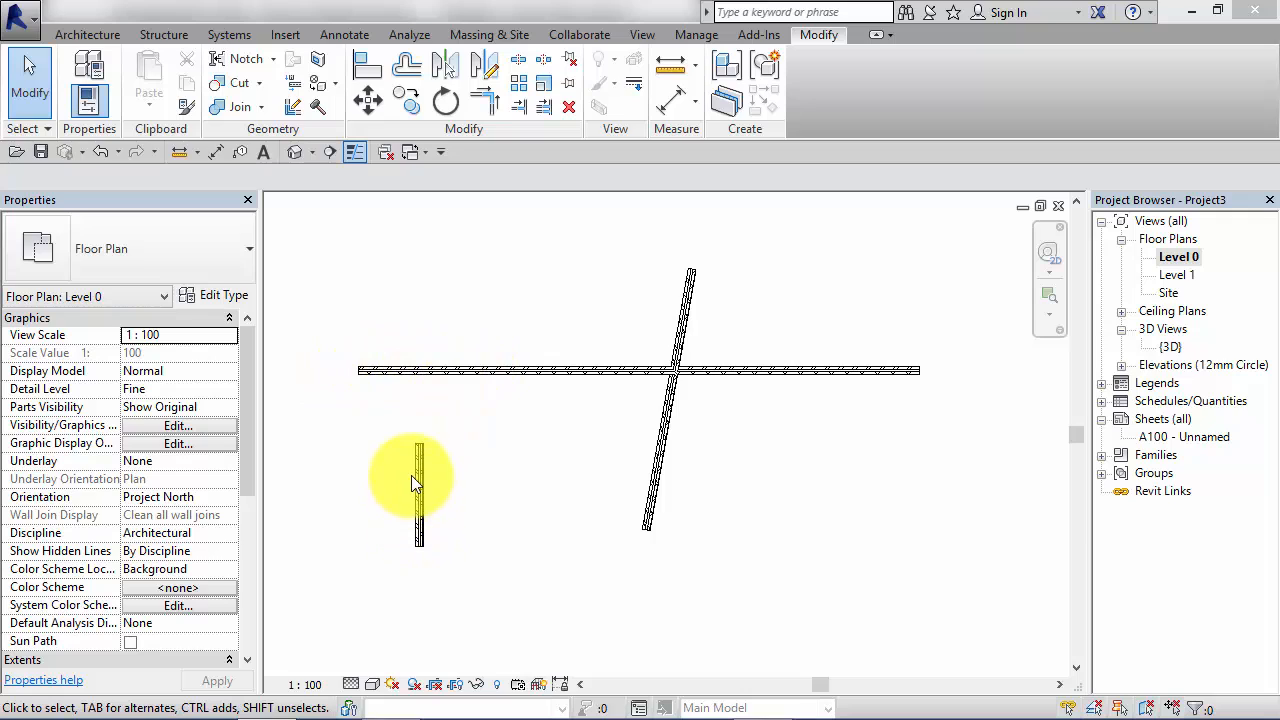
{"action": "mouse_move", "coordinate": [420, 375]}
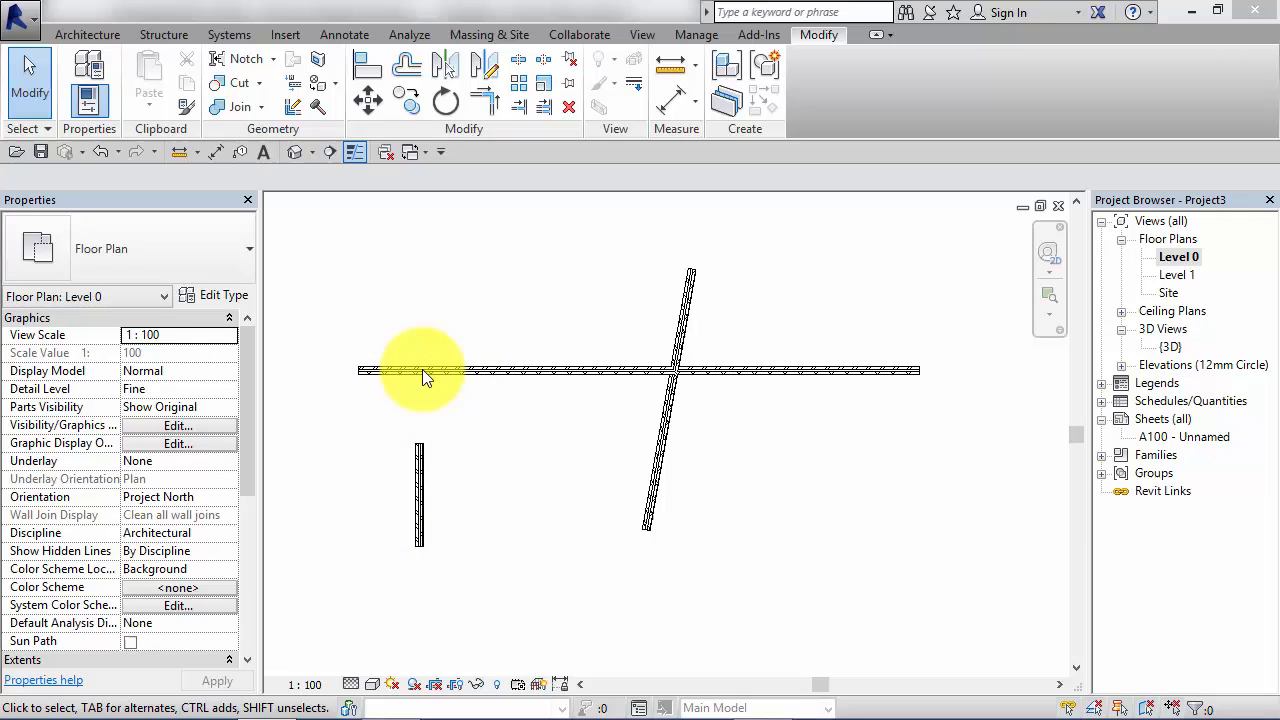
{"action": "mouse_move", "coordinate": [527, 110]}
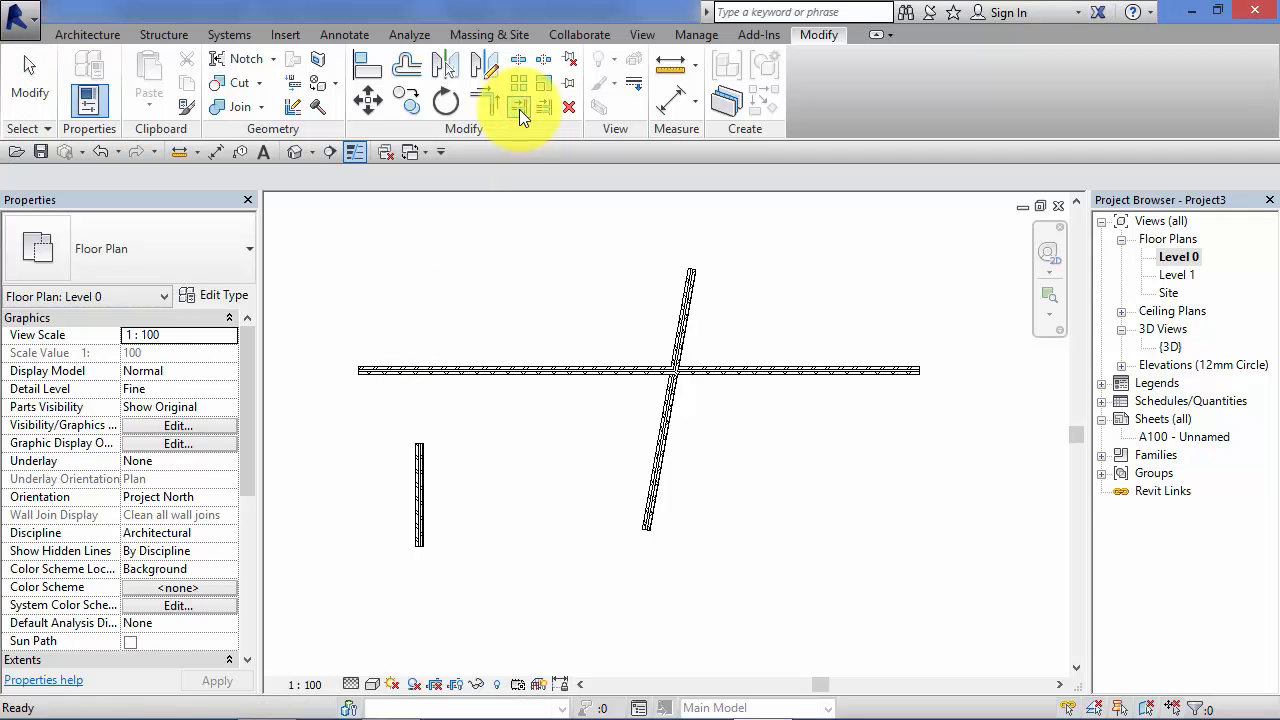
- Start Trim/Extend Single Element with the horizontal wall as the boundary
{"action": "left_click", "coordinate": [519, 107]}
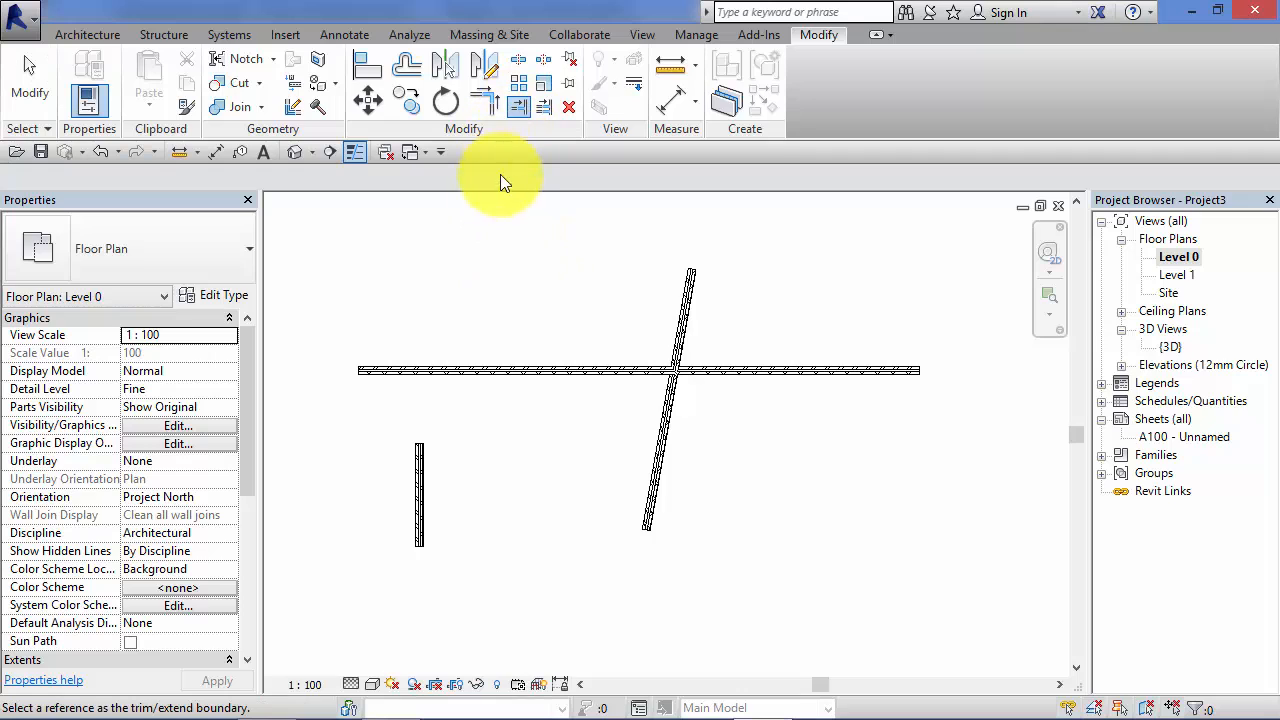
{"action": "mouse_move", "coordinate": [355, 390]}
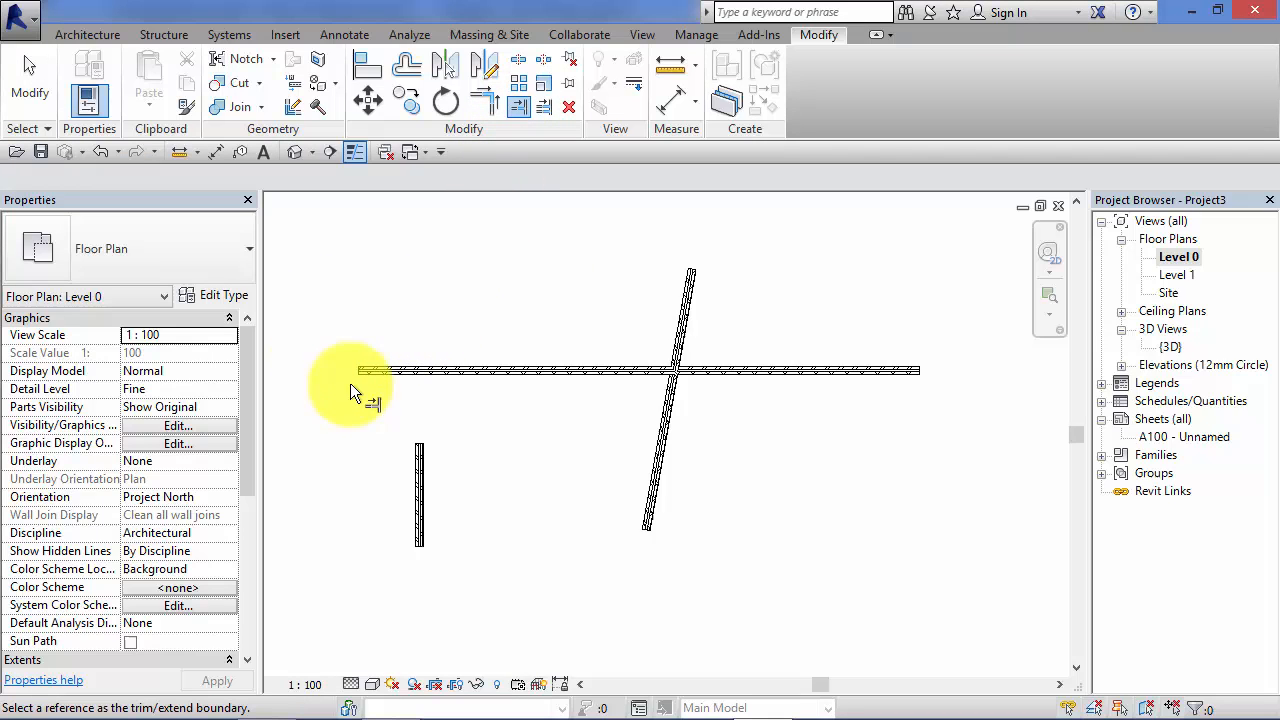
{"action": "mouse_move", "coordinate": [460, 390]}
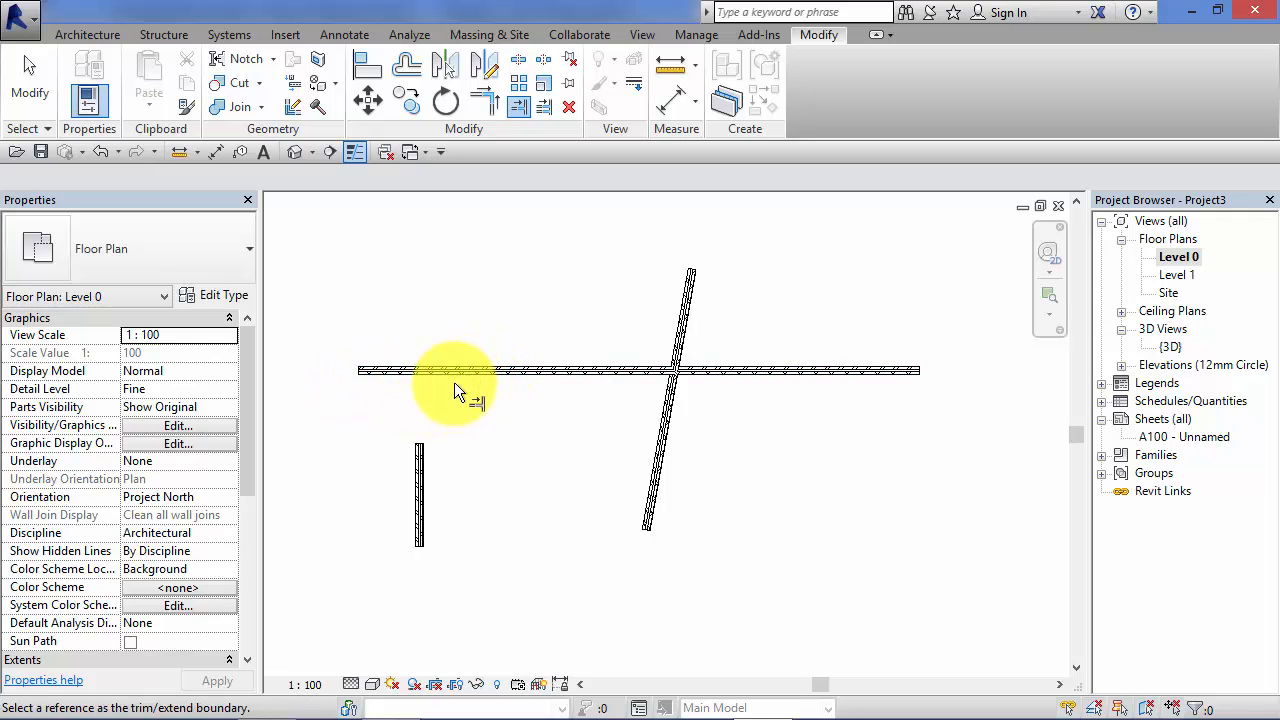
{"action": "mouse_move", "coordinate": [415, 440]}
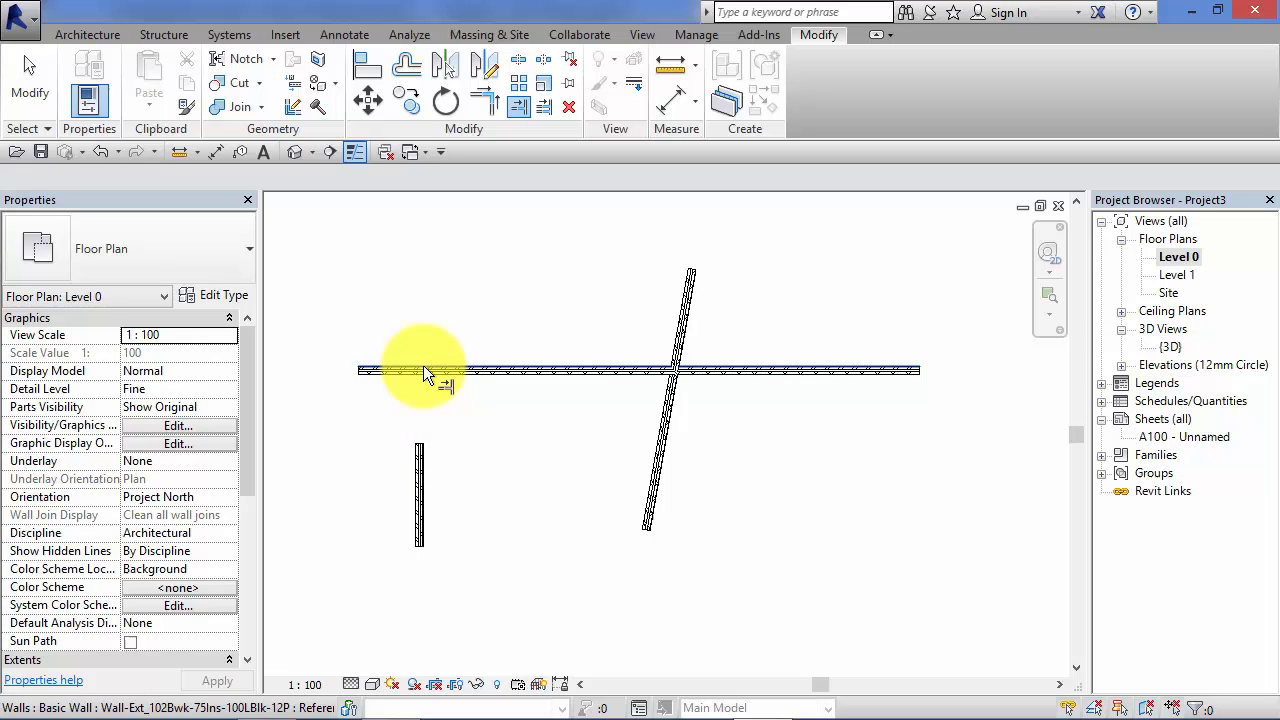
{"action": "left_click", "coordinate": [420, 373]}
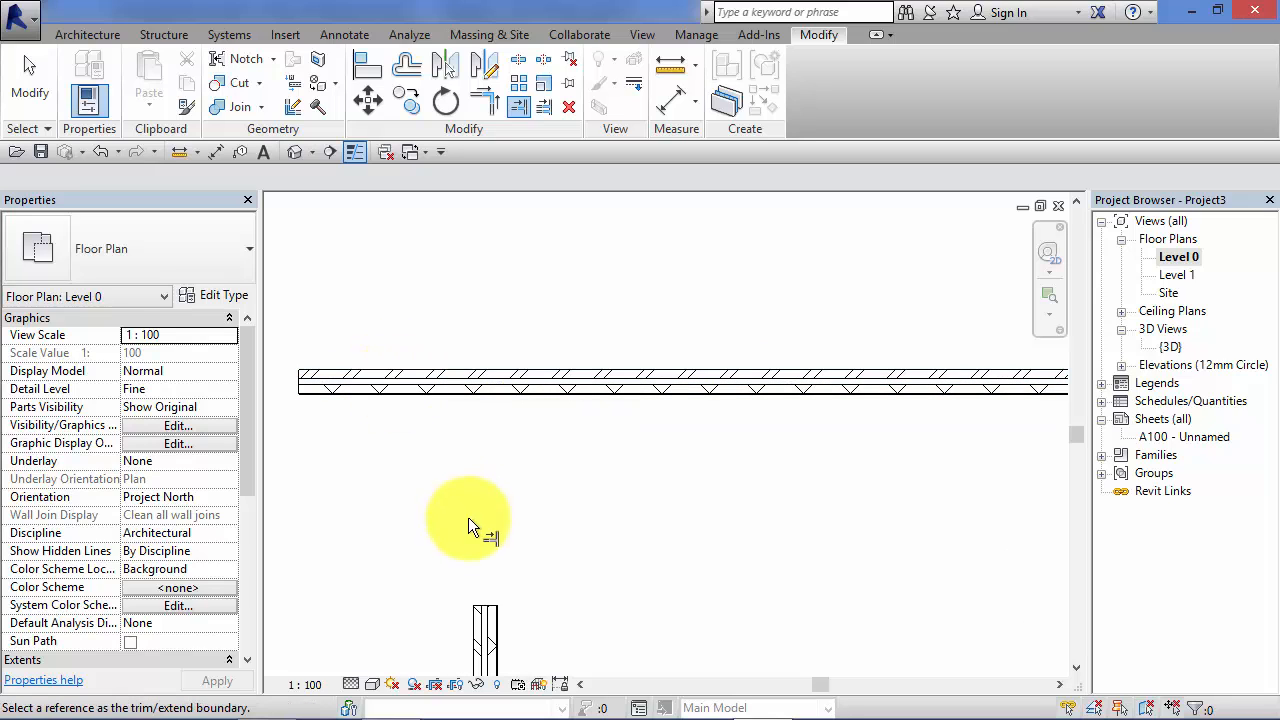
{"action": "mouse_move", "coordinate": [465, 385]}
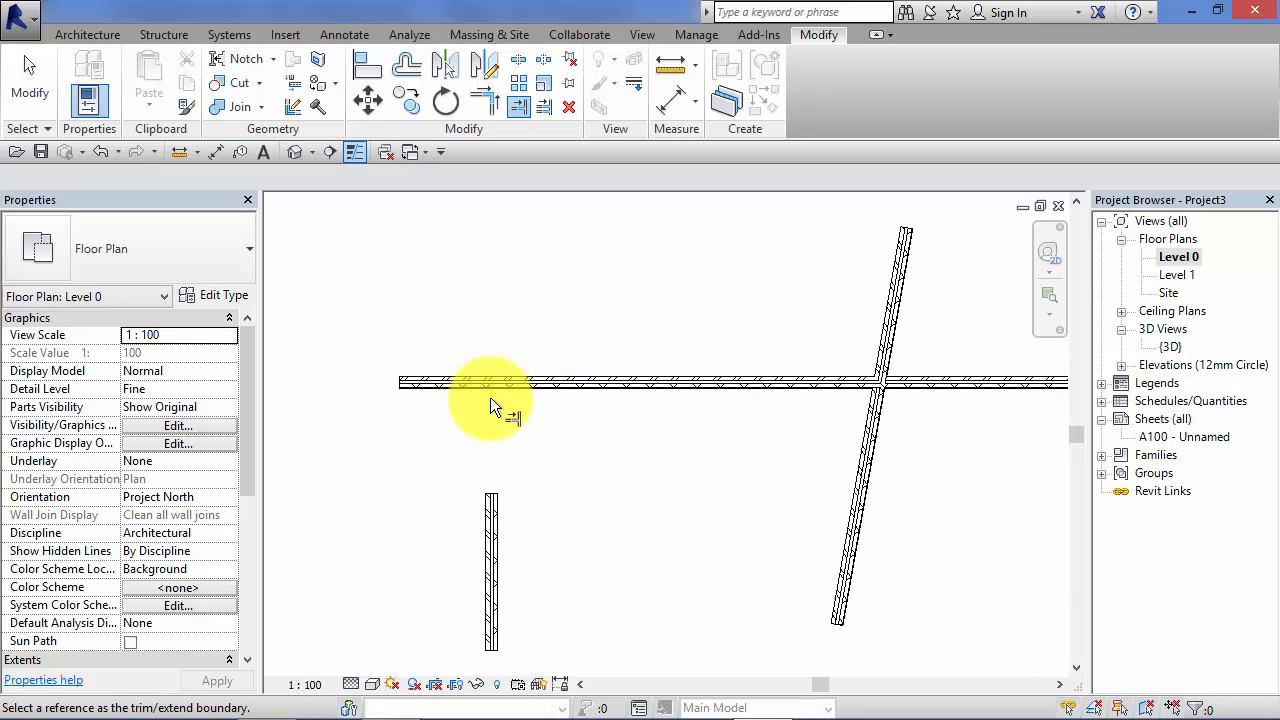
{"action": "mouse_move", "coordinate": [485, 495]}
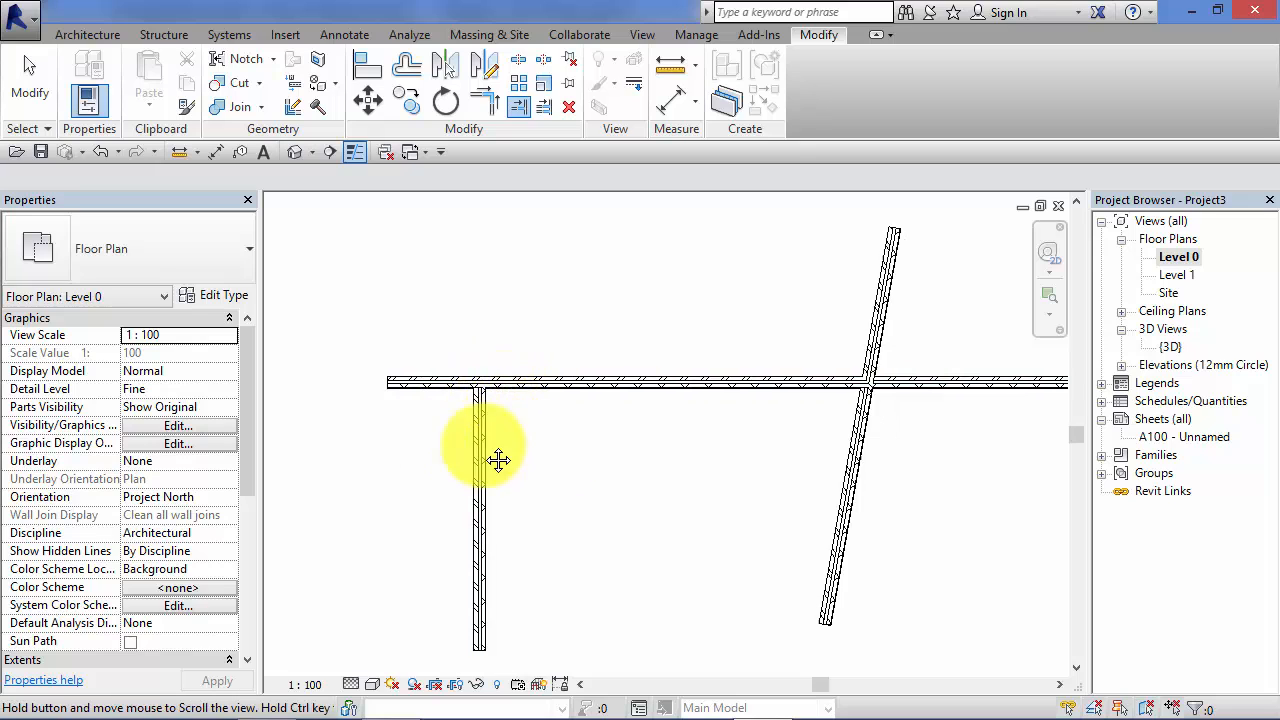
- Pan to the crossing walls and pick the wall portion to keep
{"action": "left_click_drag", "start_coordinate": [500, 460], "coordinate": [690, 500]}
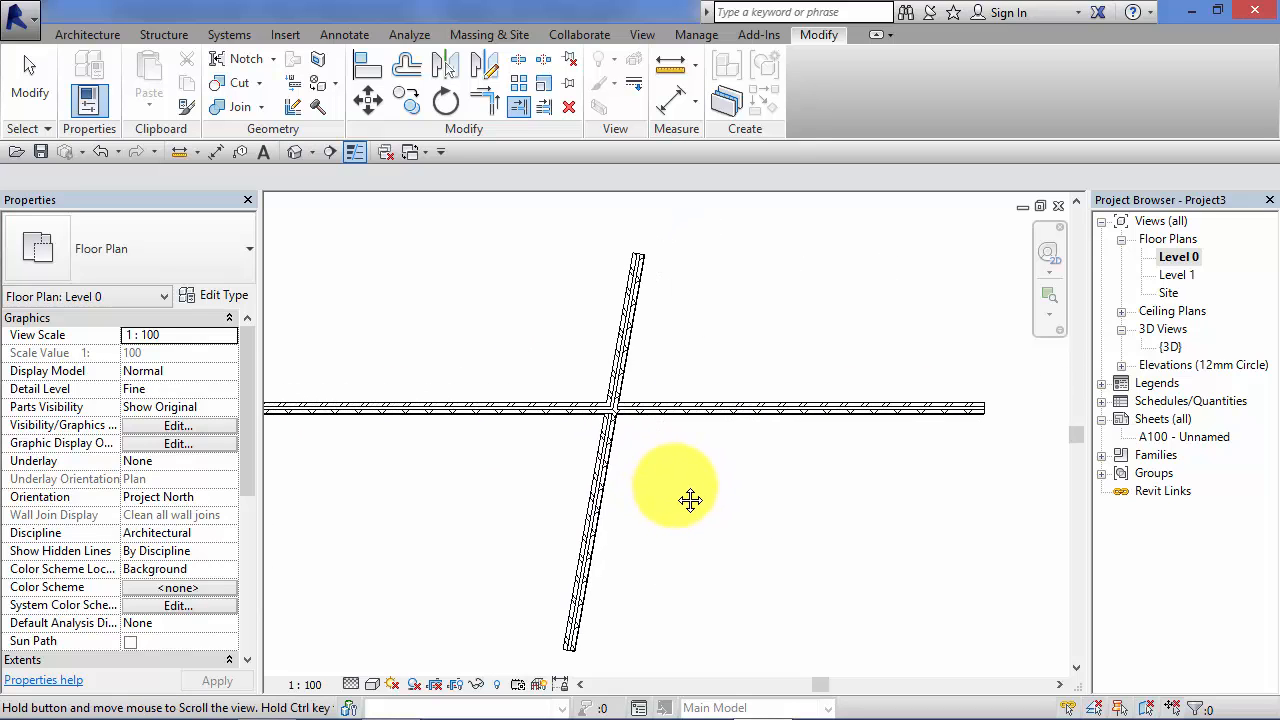
{"action": "mouse_move", "coordinate": [610, 365]}
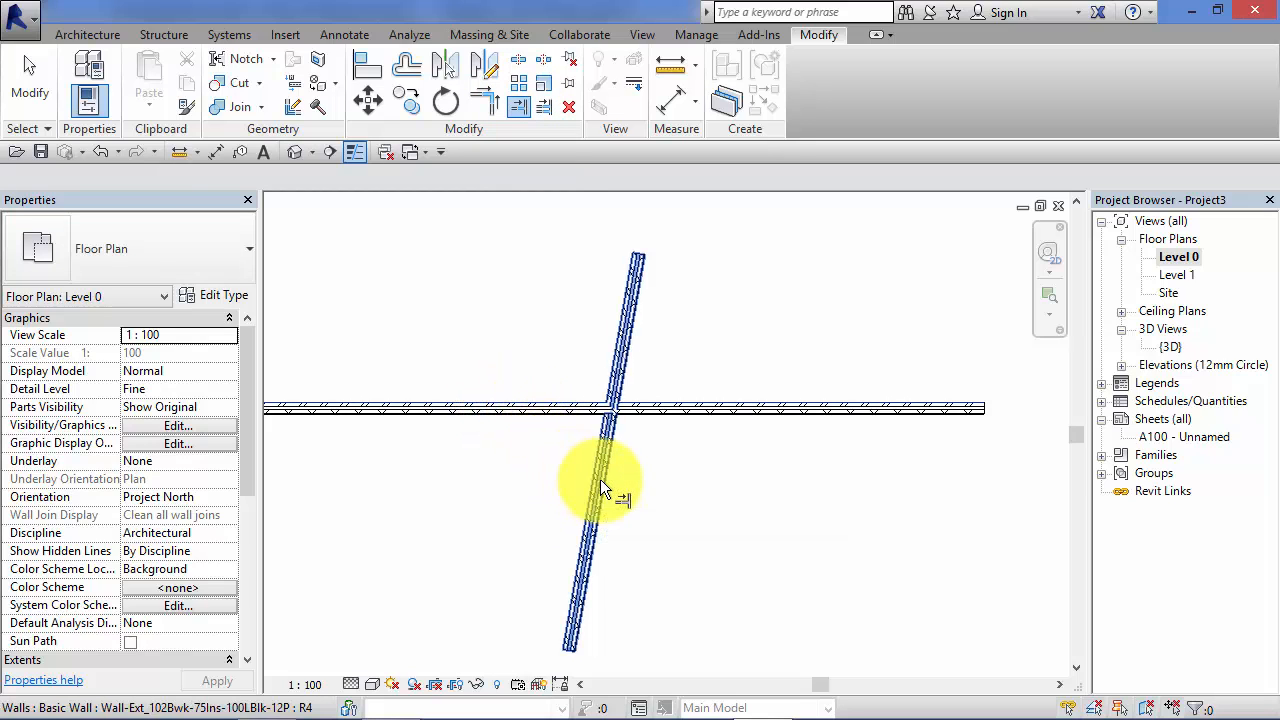
{"action": "mouse_move", "coordinate": [595, 545]}
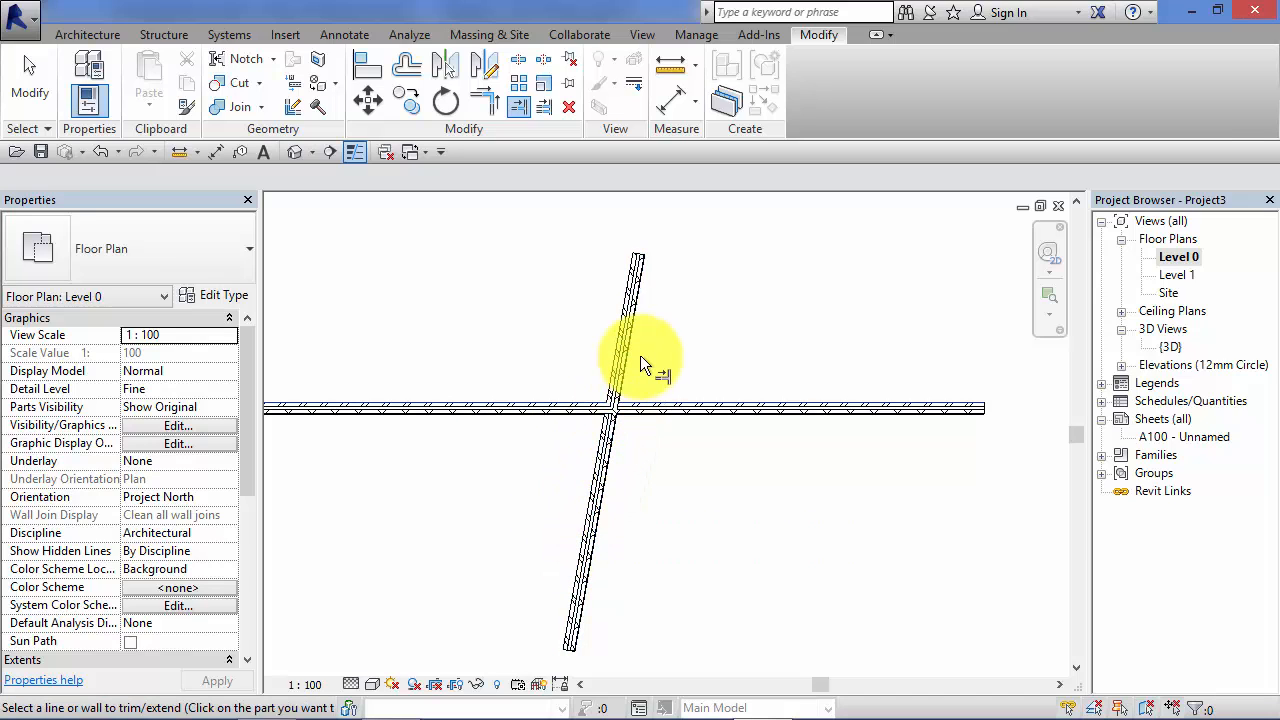
{"action": "left_click", "coordinate": [612, 428]}
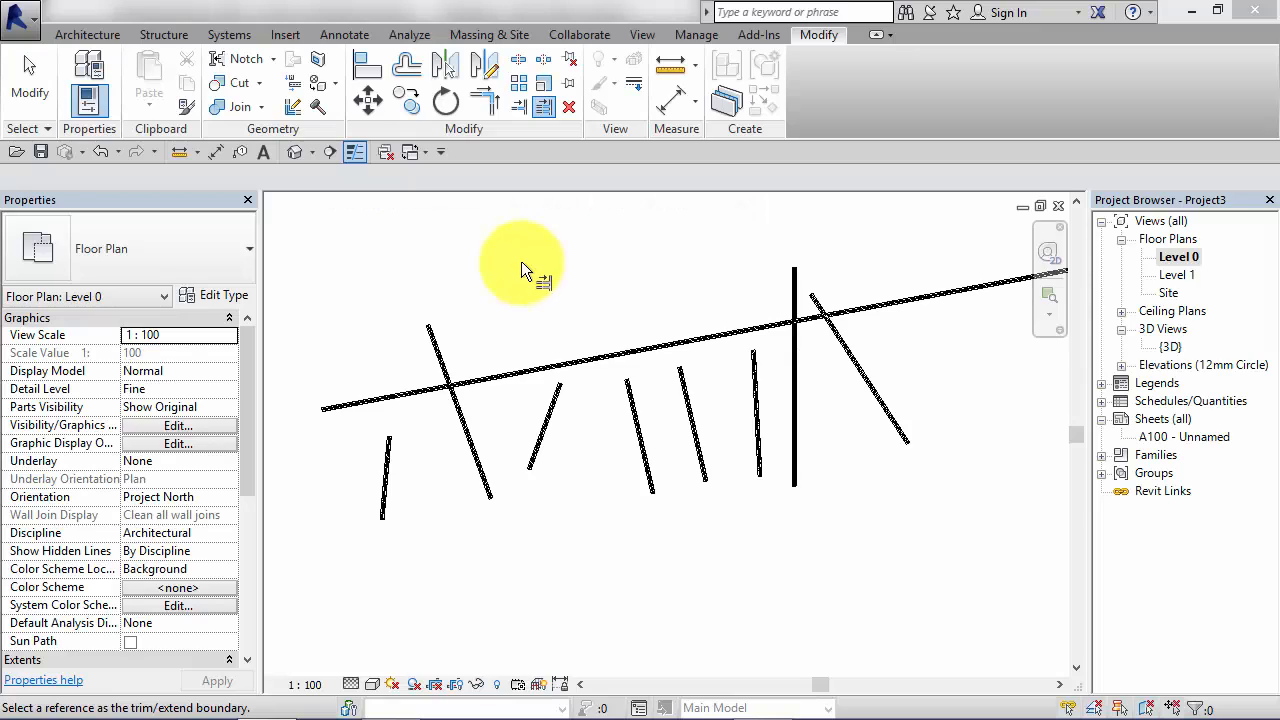
{"action": "mouse_move", "coordinate": [540, 155]}
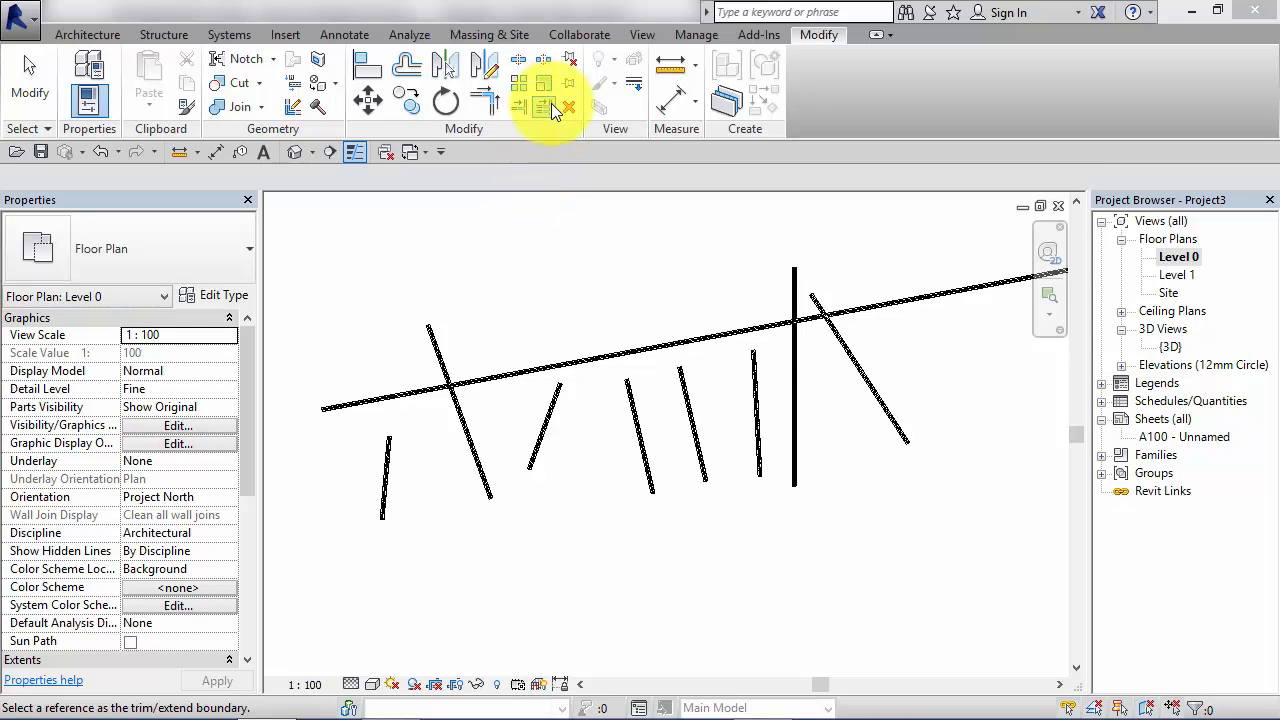
{"action": "mouse_move", "coordinate": [490, 340]}
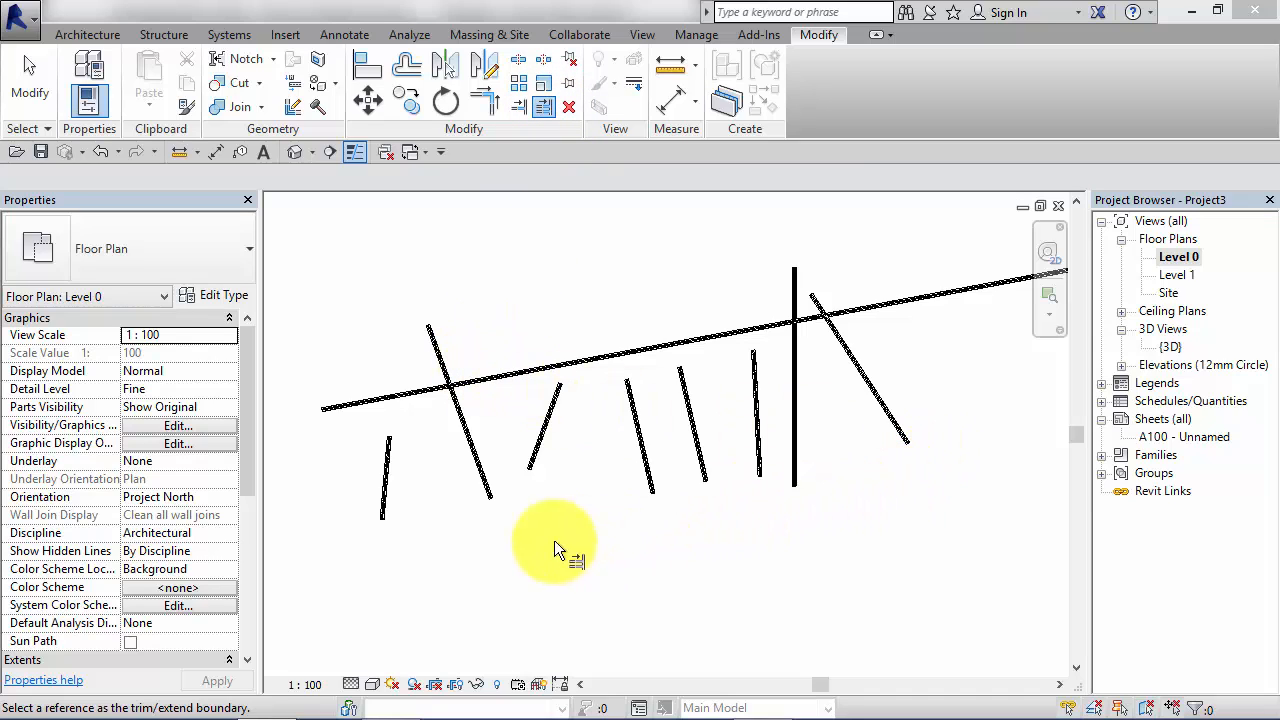
{"action": "mouse_move", "coordinate": [440, 495]}
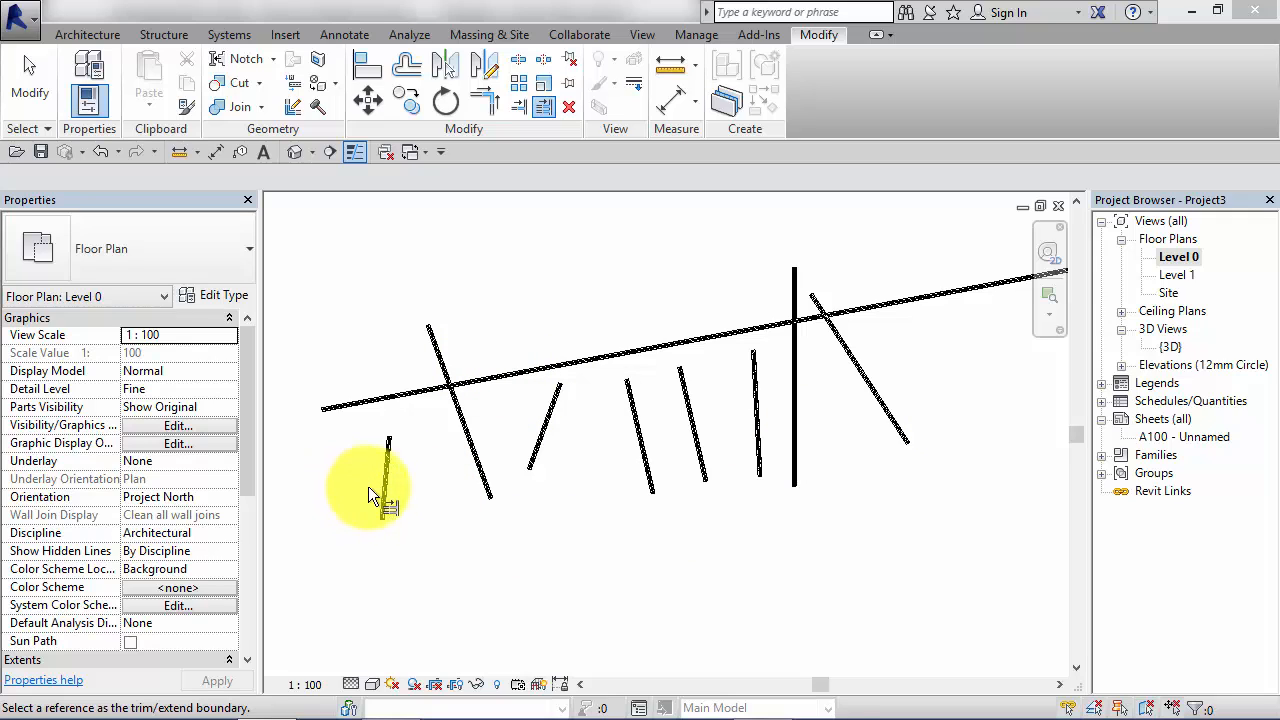
{"action": "mouse_move", "coordinate": [870, 355]}
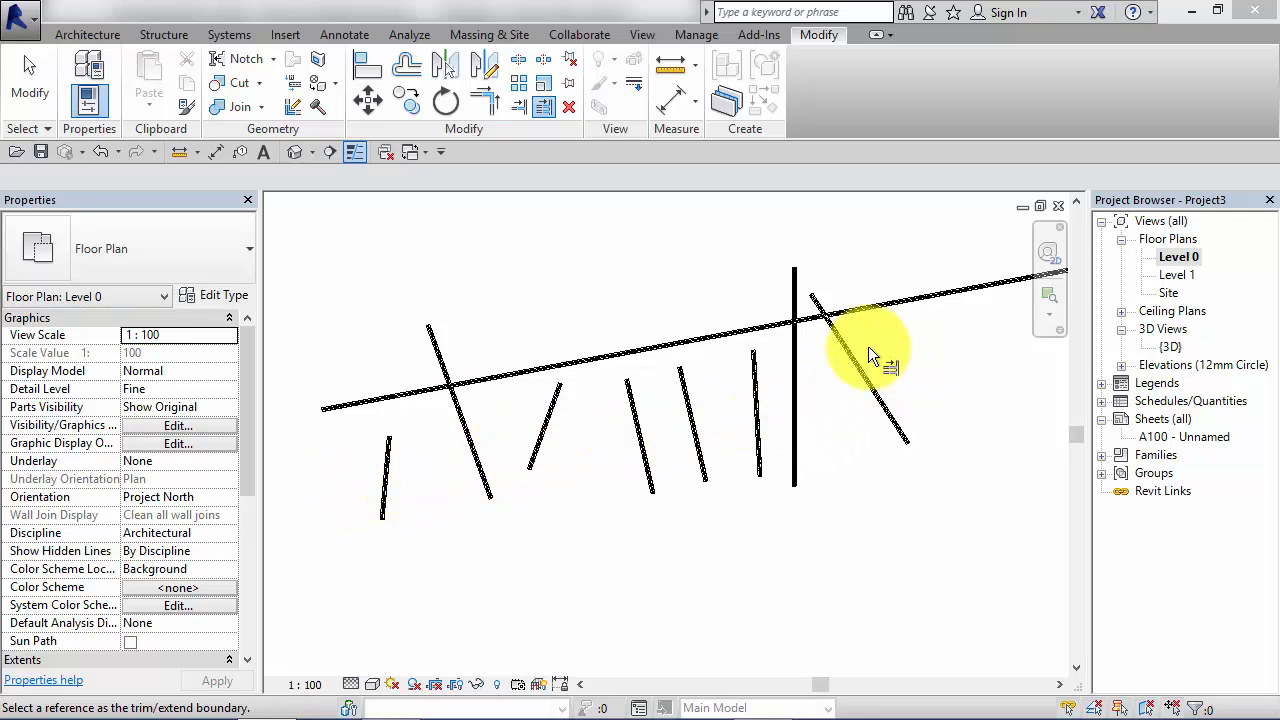
{"action": "mouse_move", "coordinate": [370, 415]}
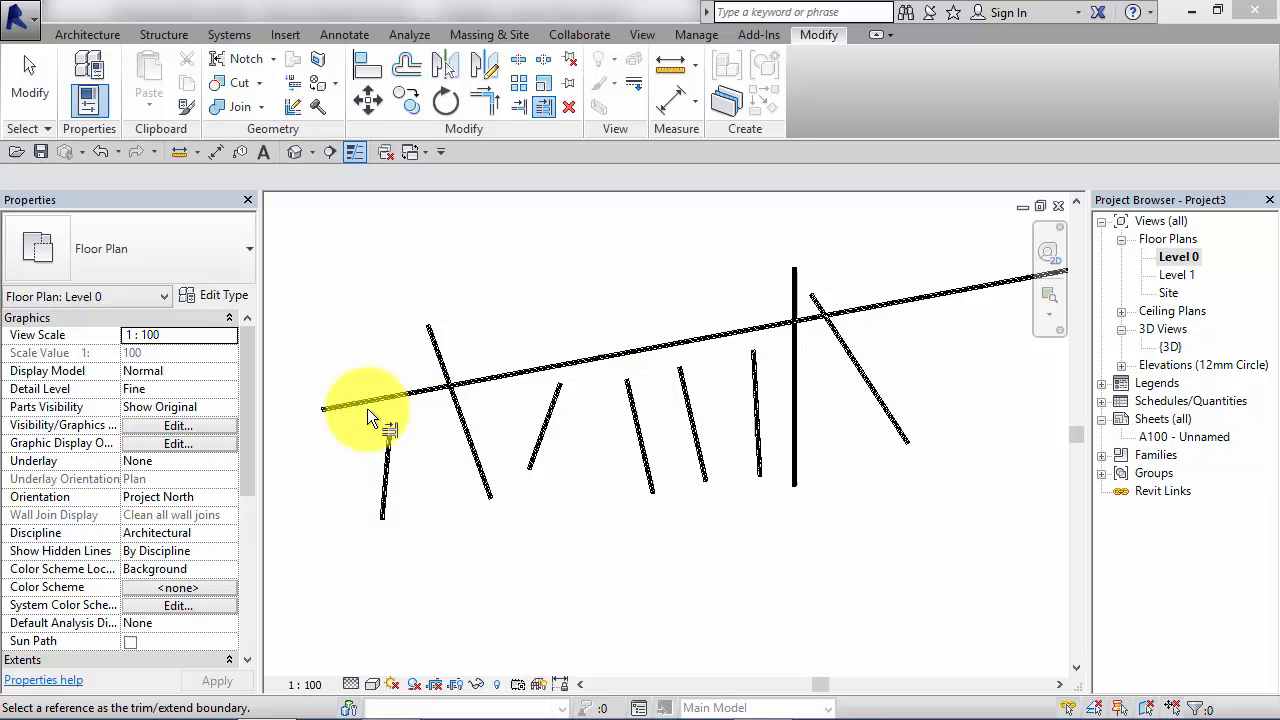
{"action": "mouse_move", "coordinate": [945, 300]}
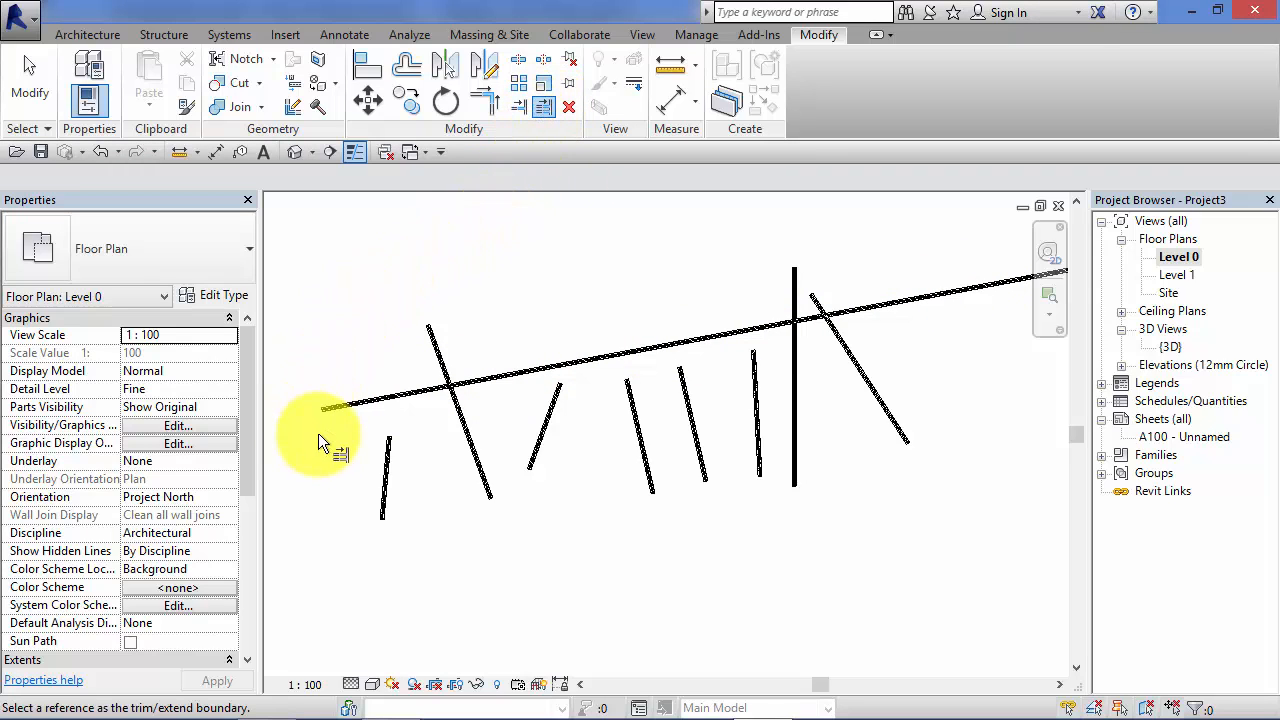
{"action": "mouse_move", "coordinate": [398, 405]}
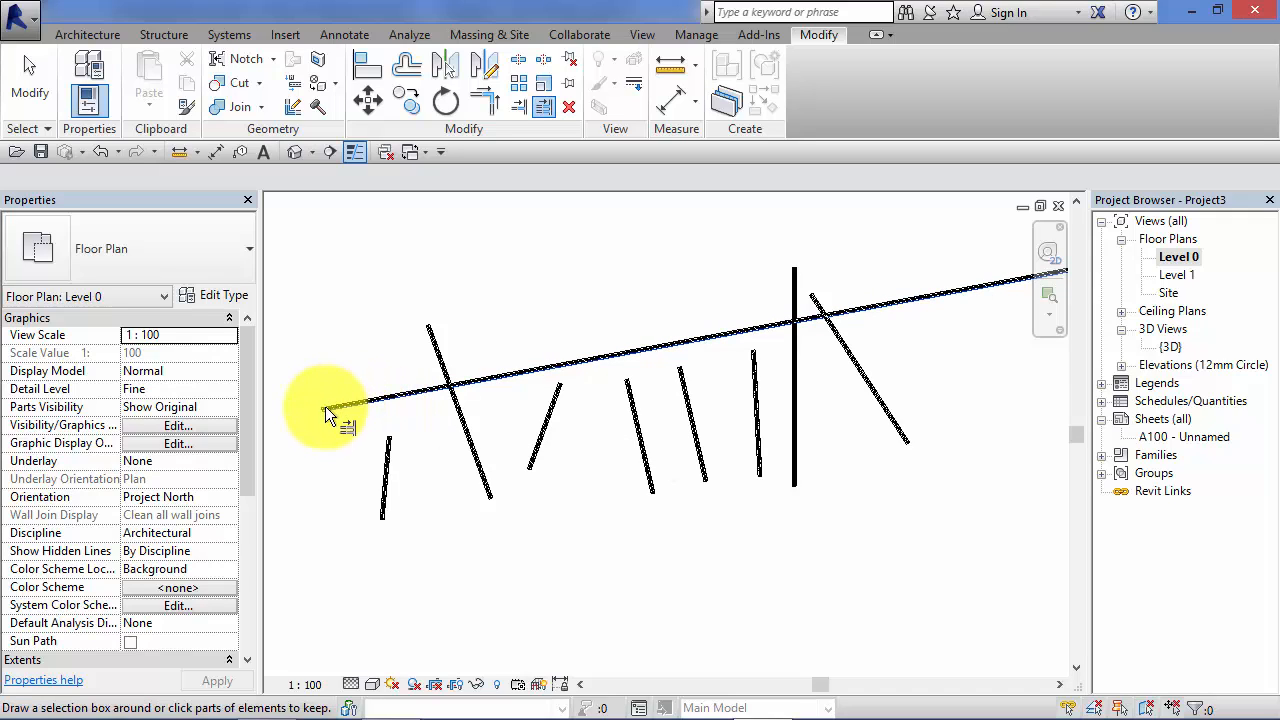
{"action": "mouse_move", "coordinate": [490, 385]}
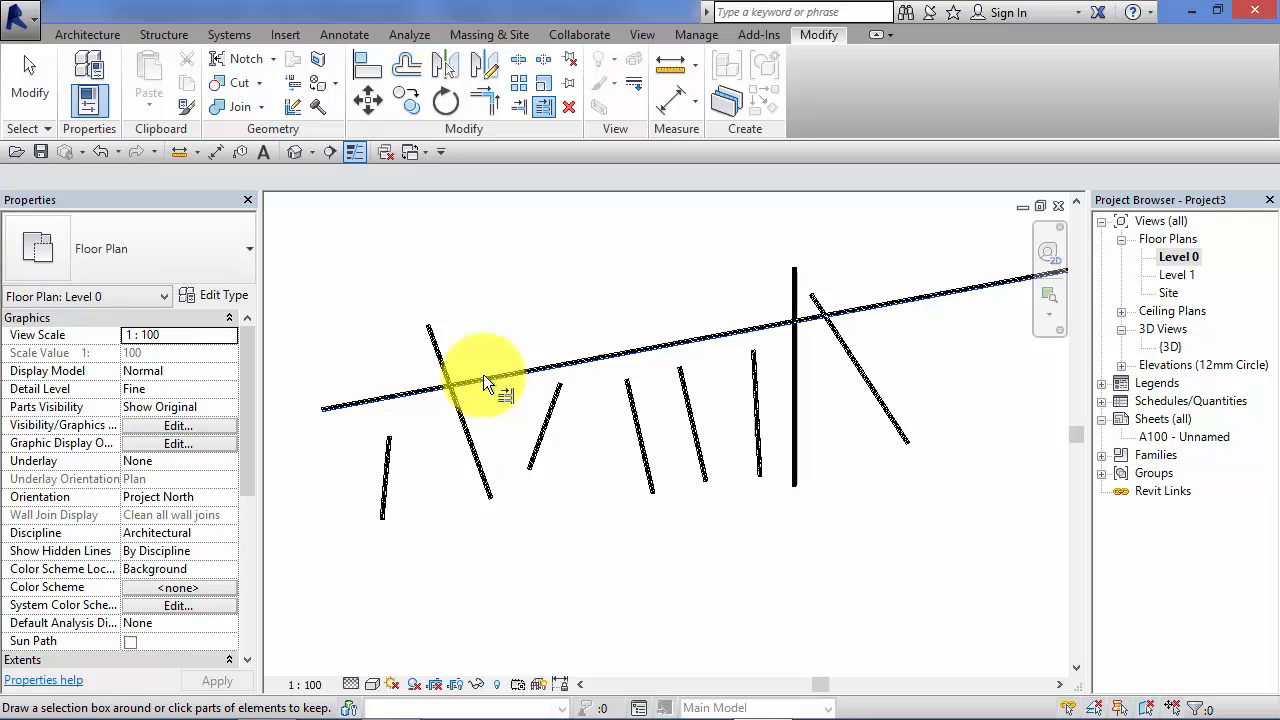
{"action": "mouse_move", "coordinate": [370, 420]}
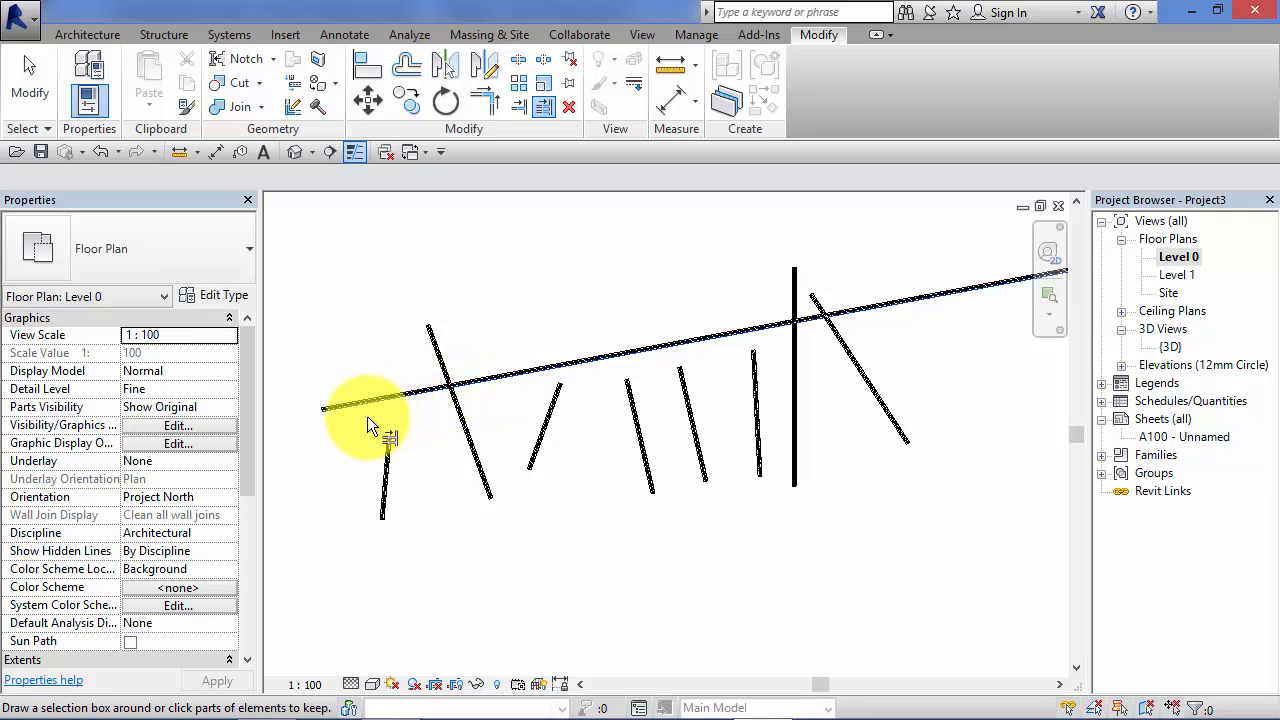
- Extend the leftmost short wall up to the long slanted wall
{"action": "left_click", "coordinate": [383, 465]}
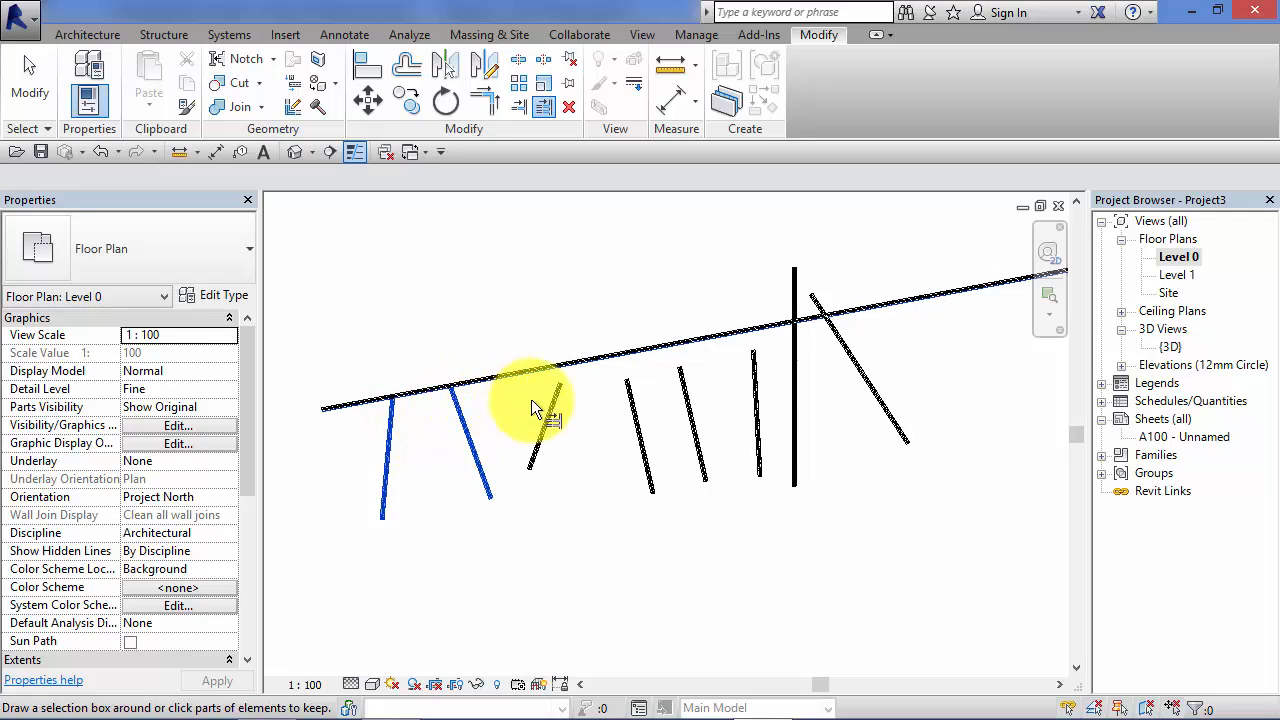
{"action": "mouse_move", "coordinate": [545, 430]}
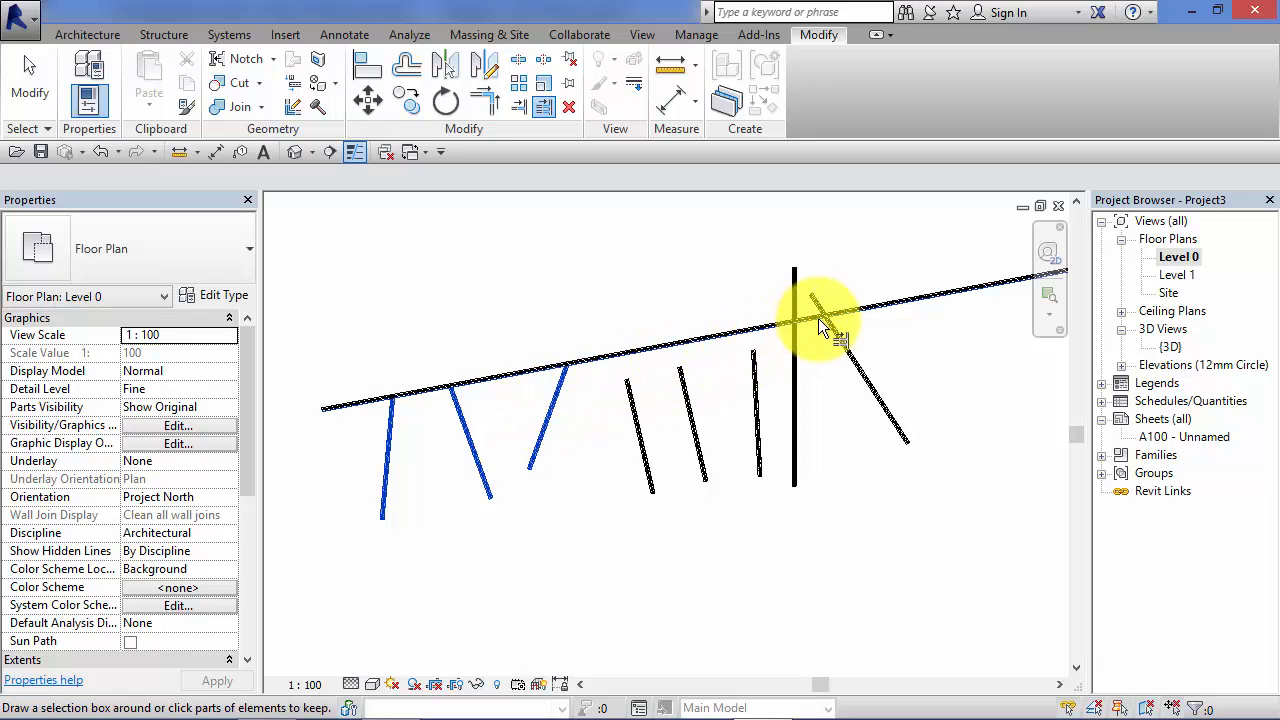
{"action": "mouse_move", "coordinate": [1000, 445]}
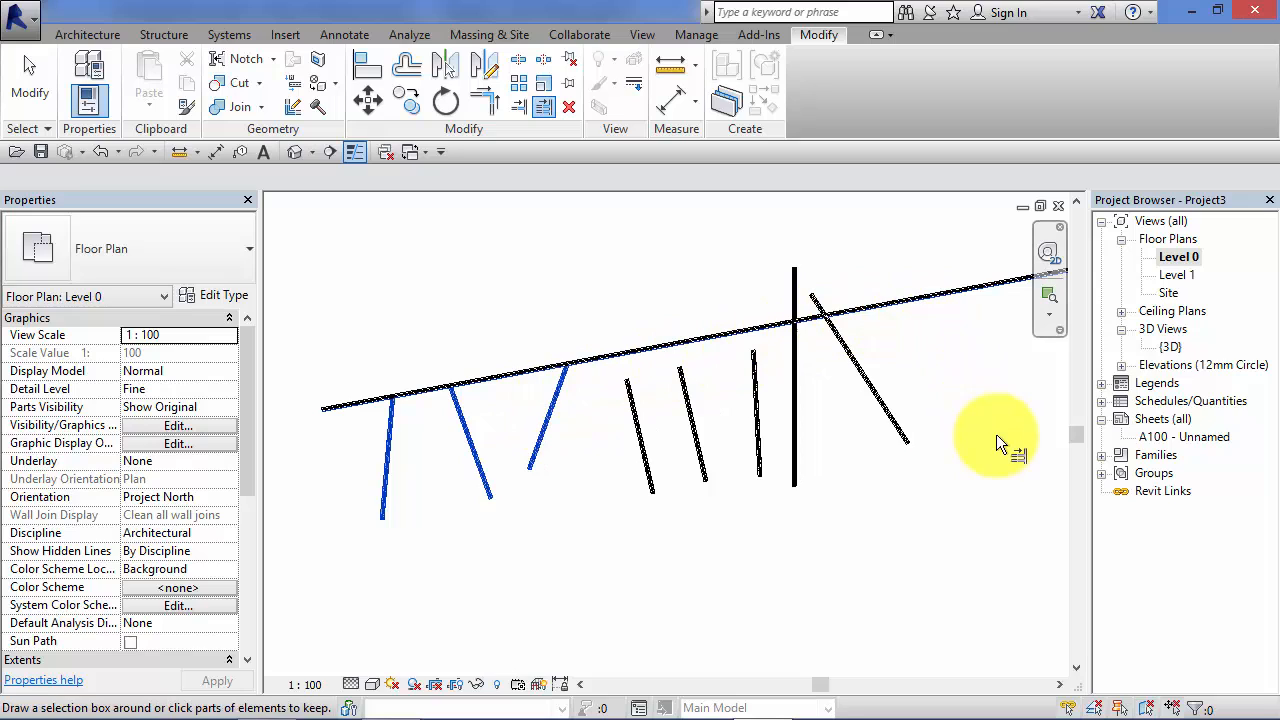